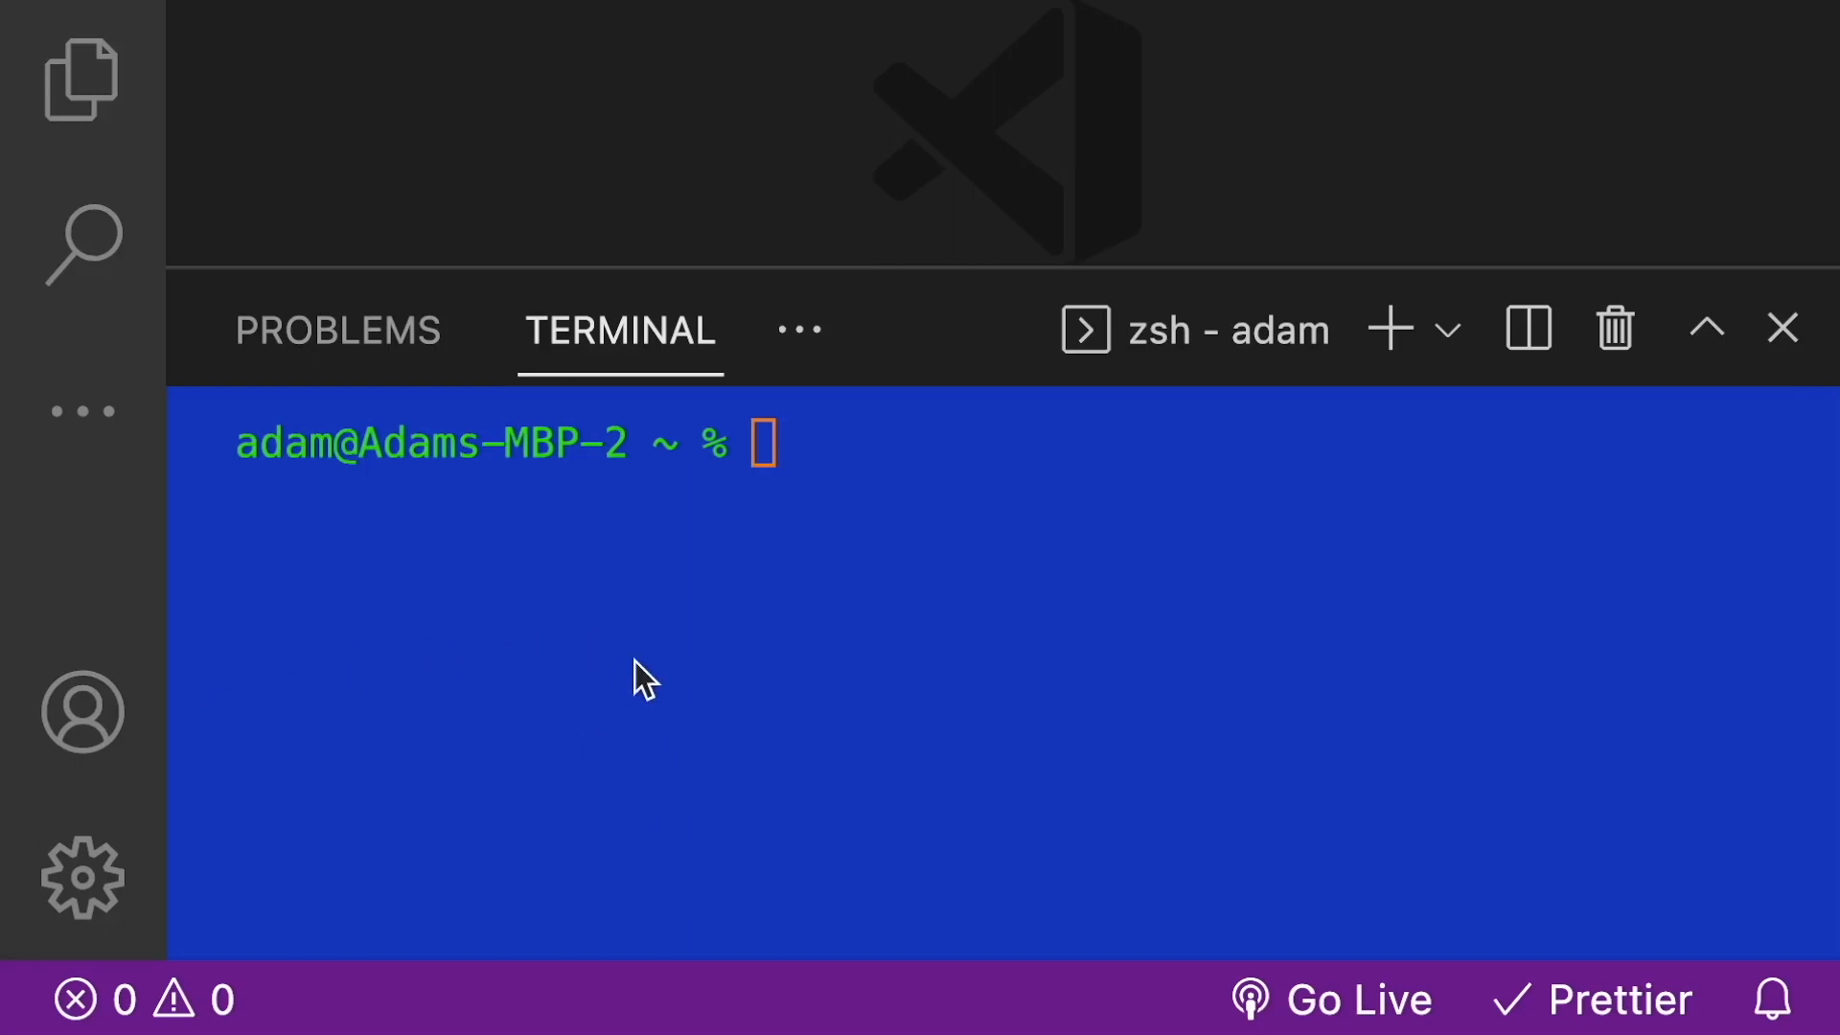
Step: Put the word test at the zsh prompt in the integrated terminal
type("test")
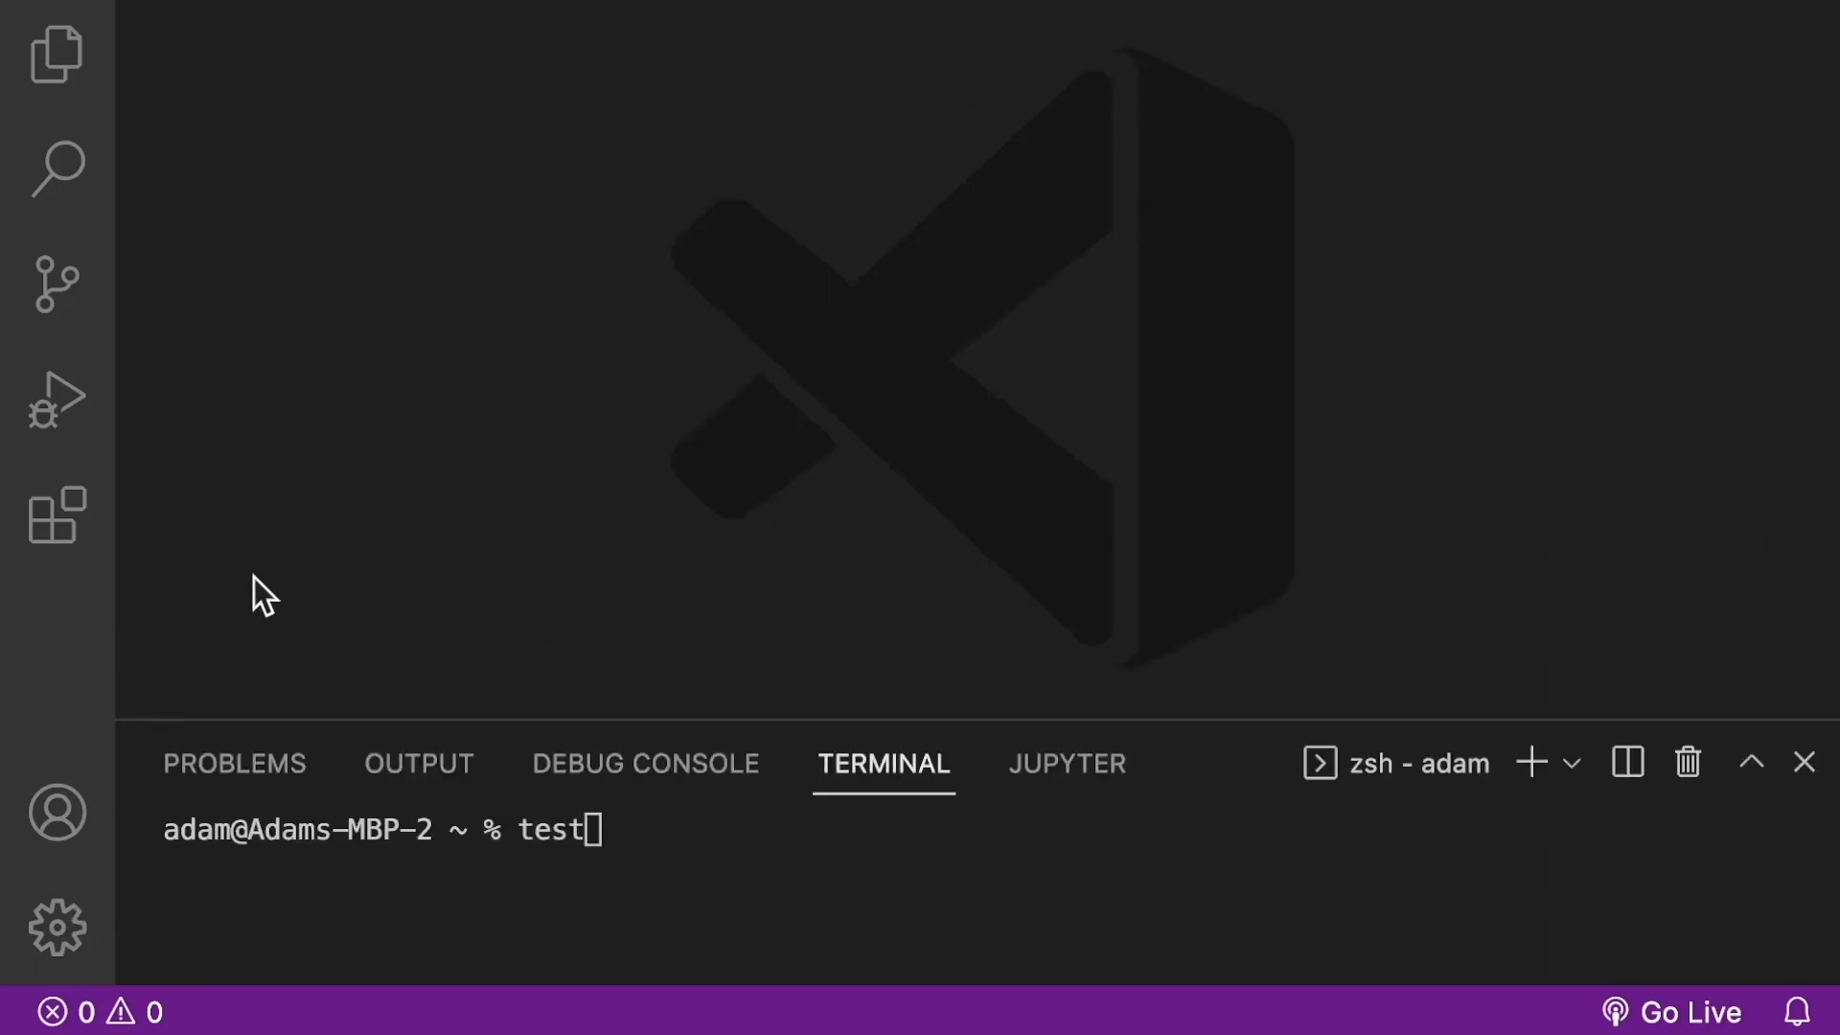
mouse_move(56, 926)
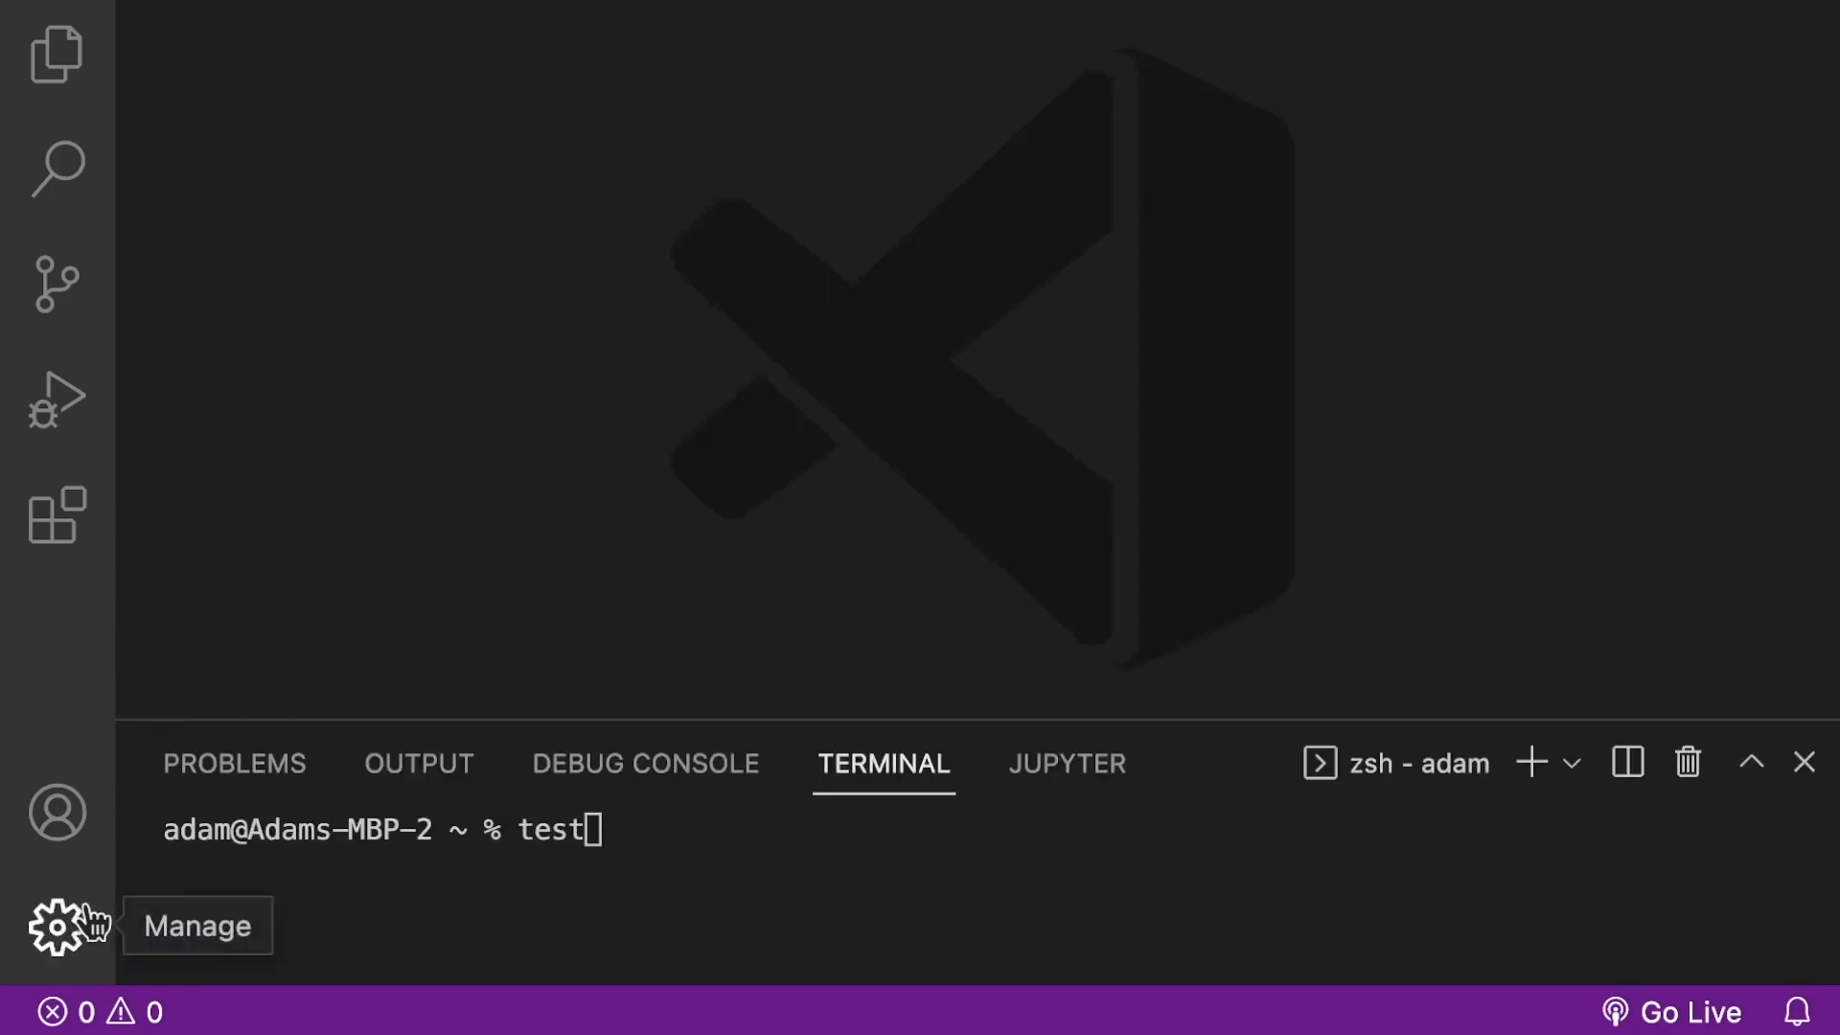
Step: Reach settings.json via Manage > Settings, searching 'workb' and choosing Edit in settings.json for Color Customizations
left_click(56, 925)
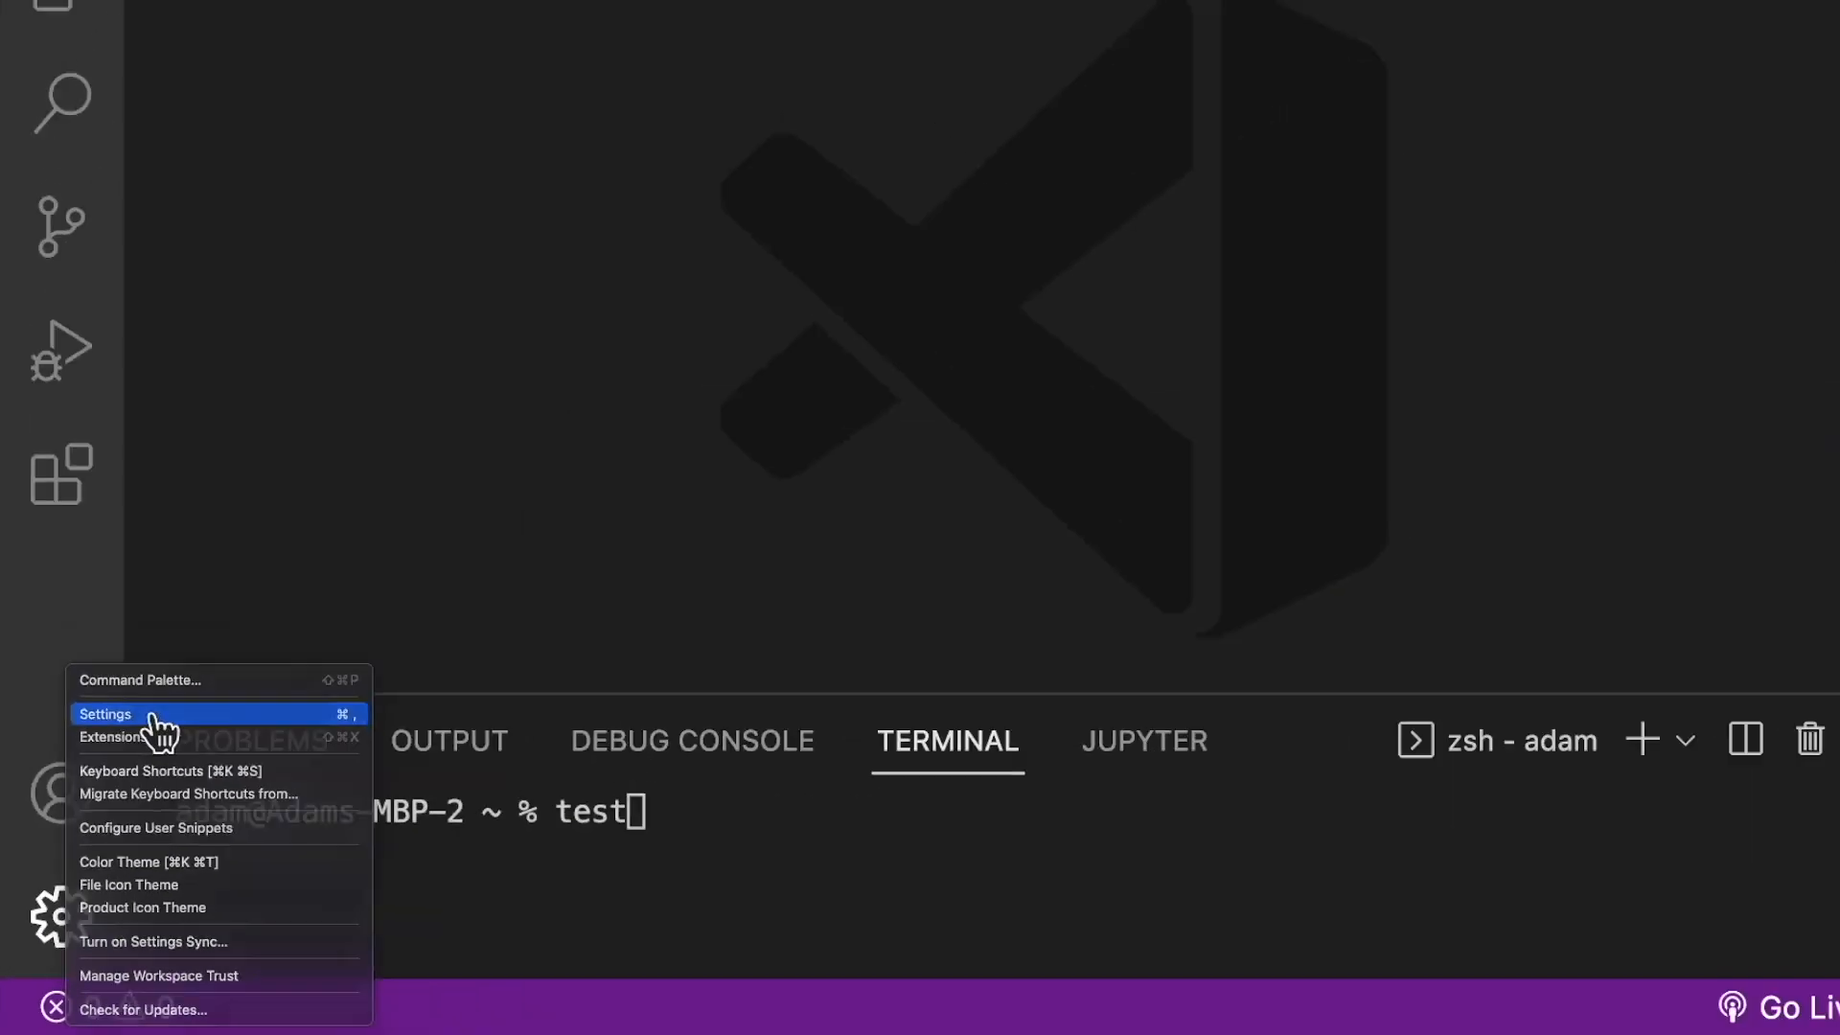
left_click(105, 713)
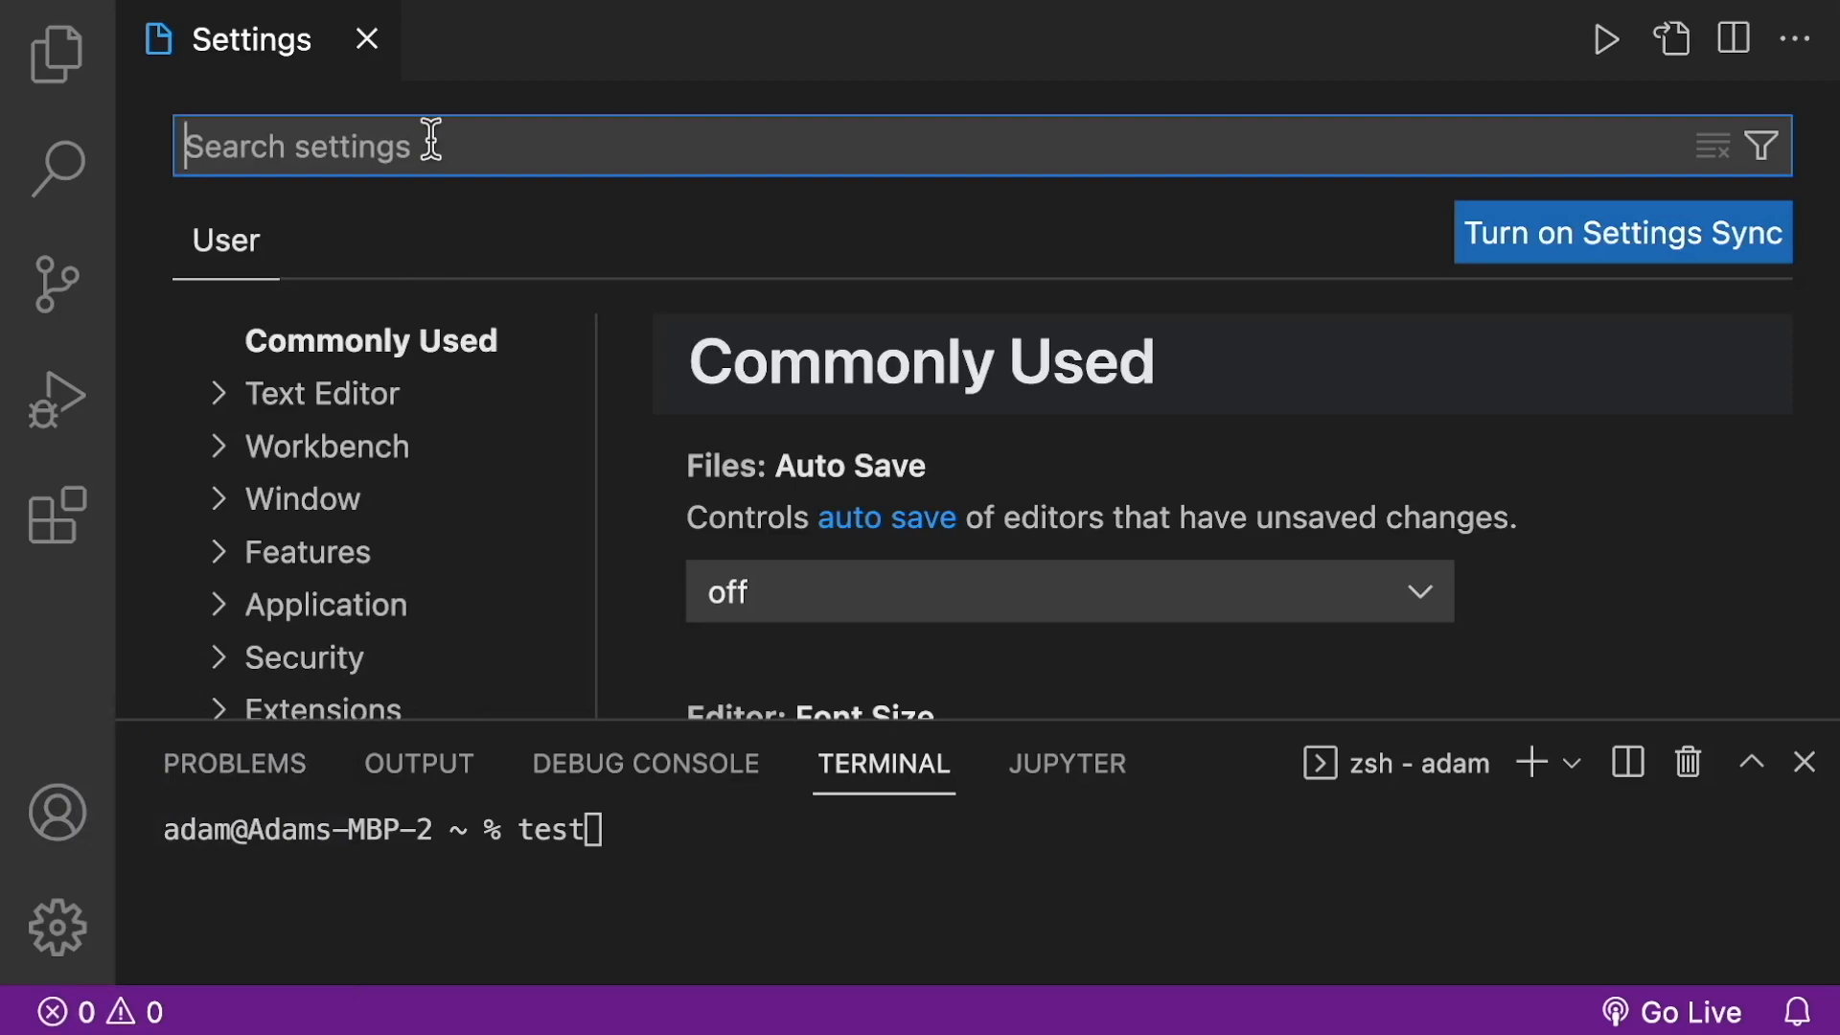
type("workbench color")
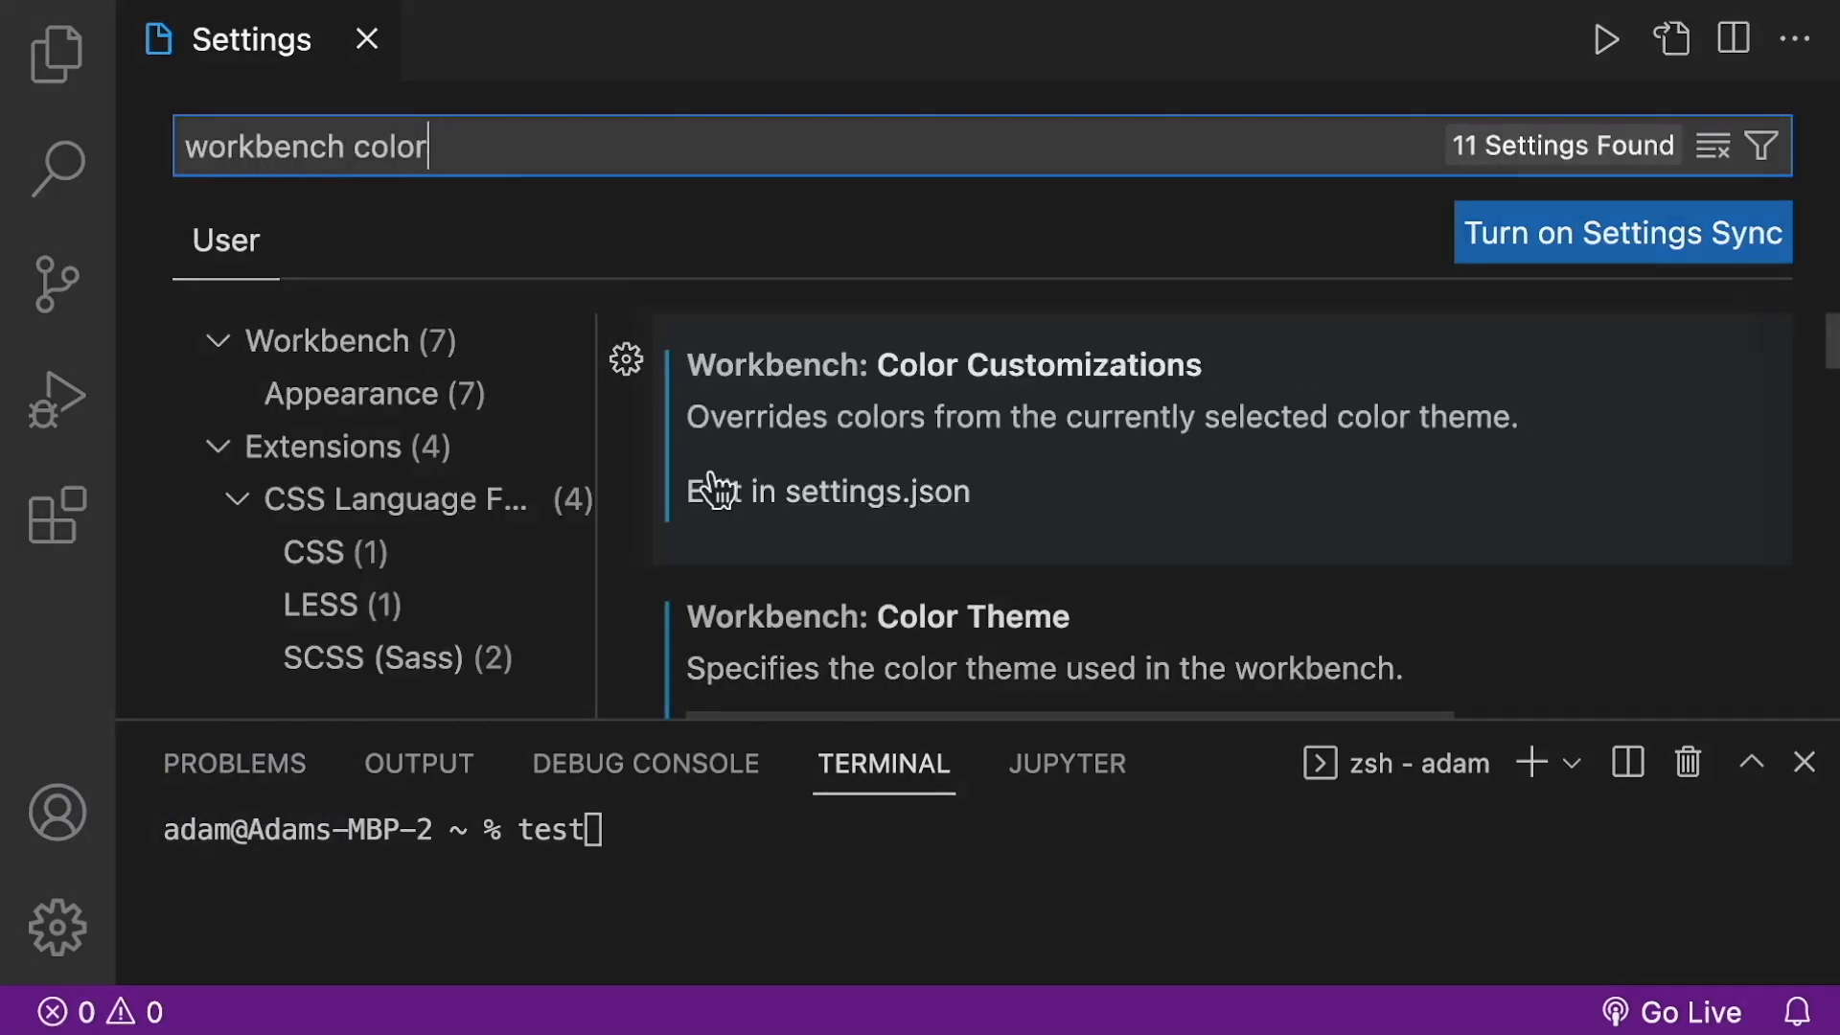
mouse_move(1096, 392)
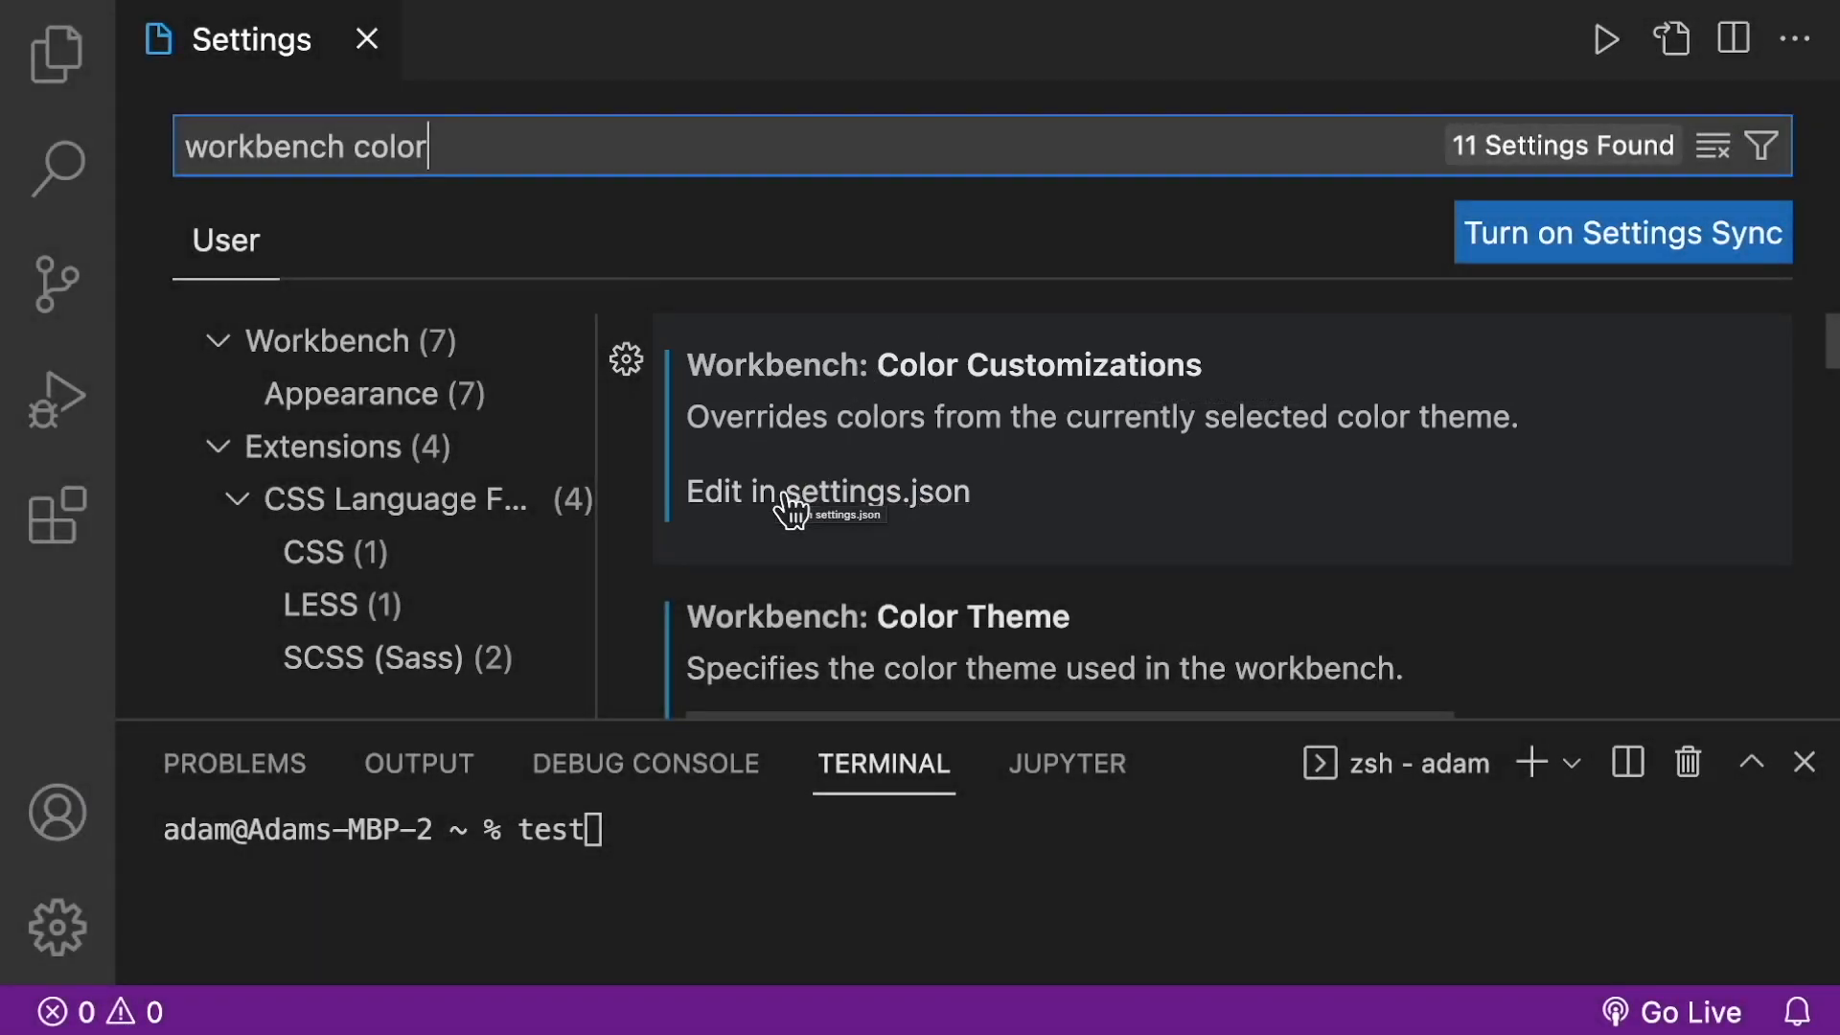
left_click(828, 492)
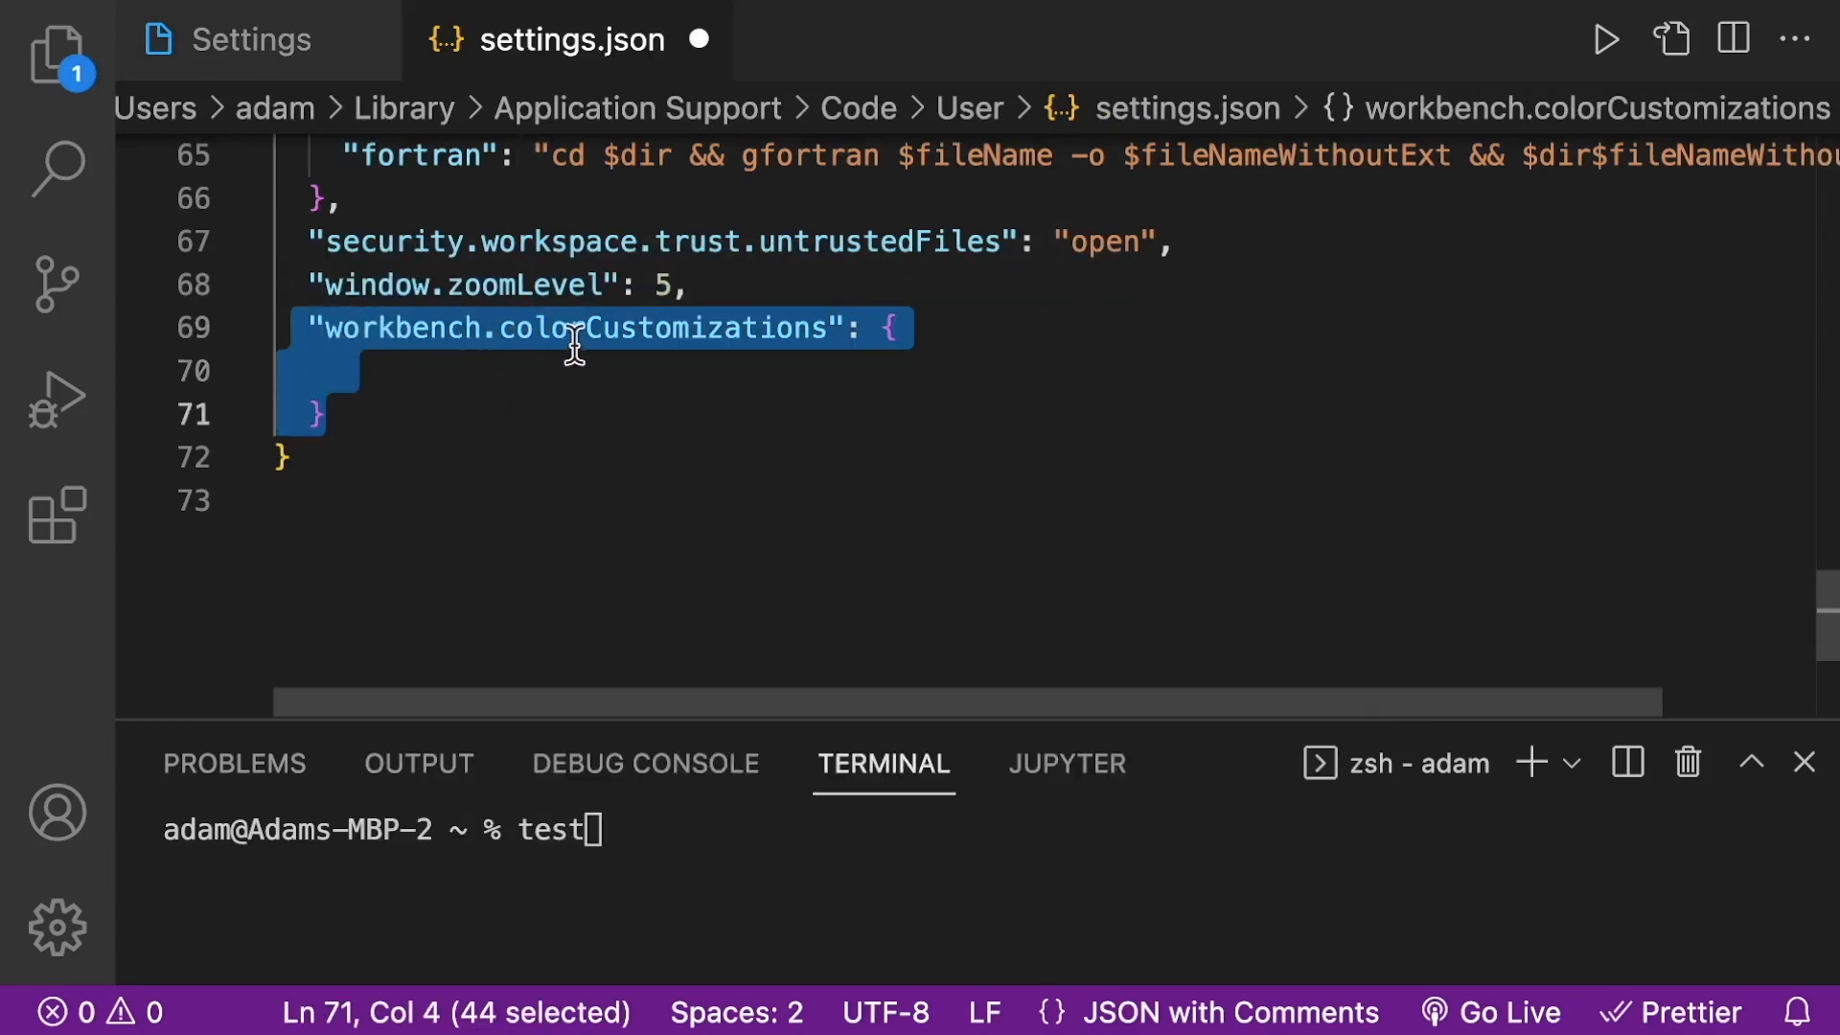
Step: Start a "terminal.foreground" entry inside the empty colorCustomizations block
double_click(663, 328)
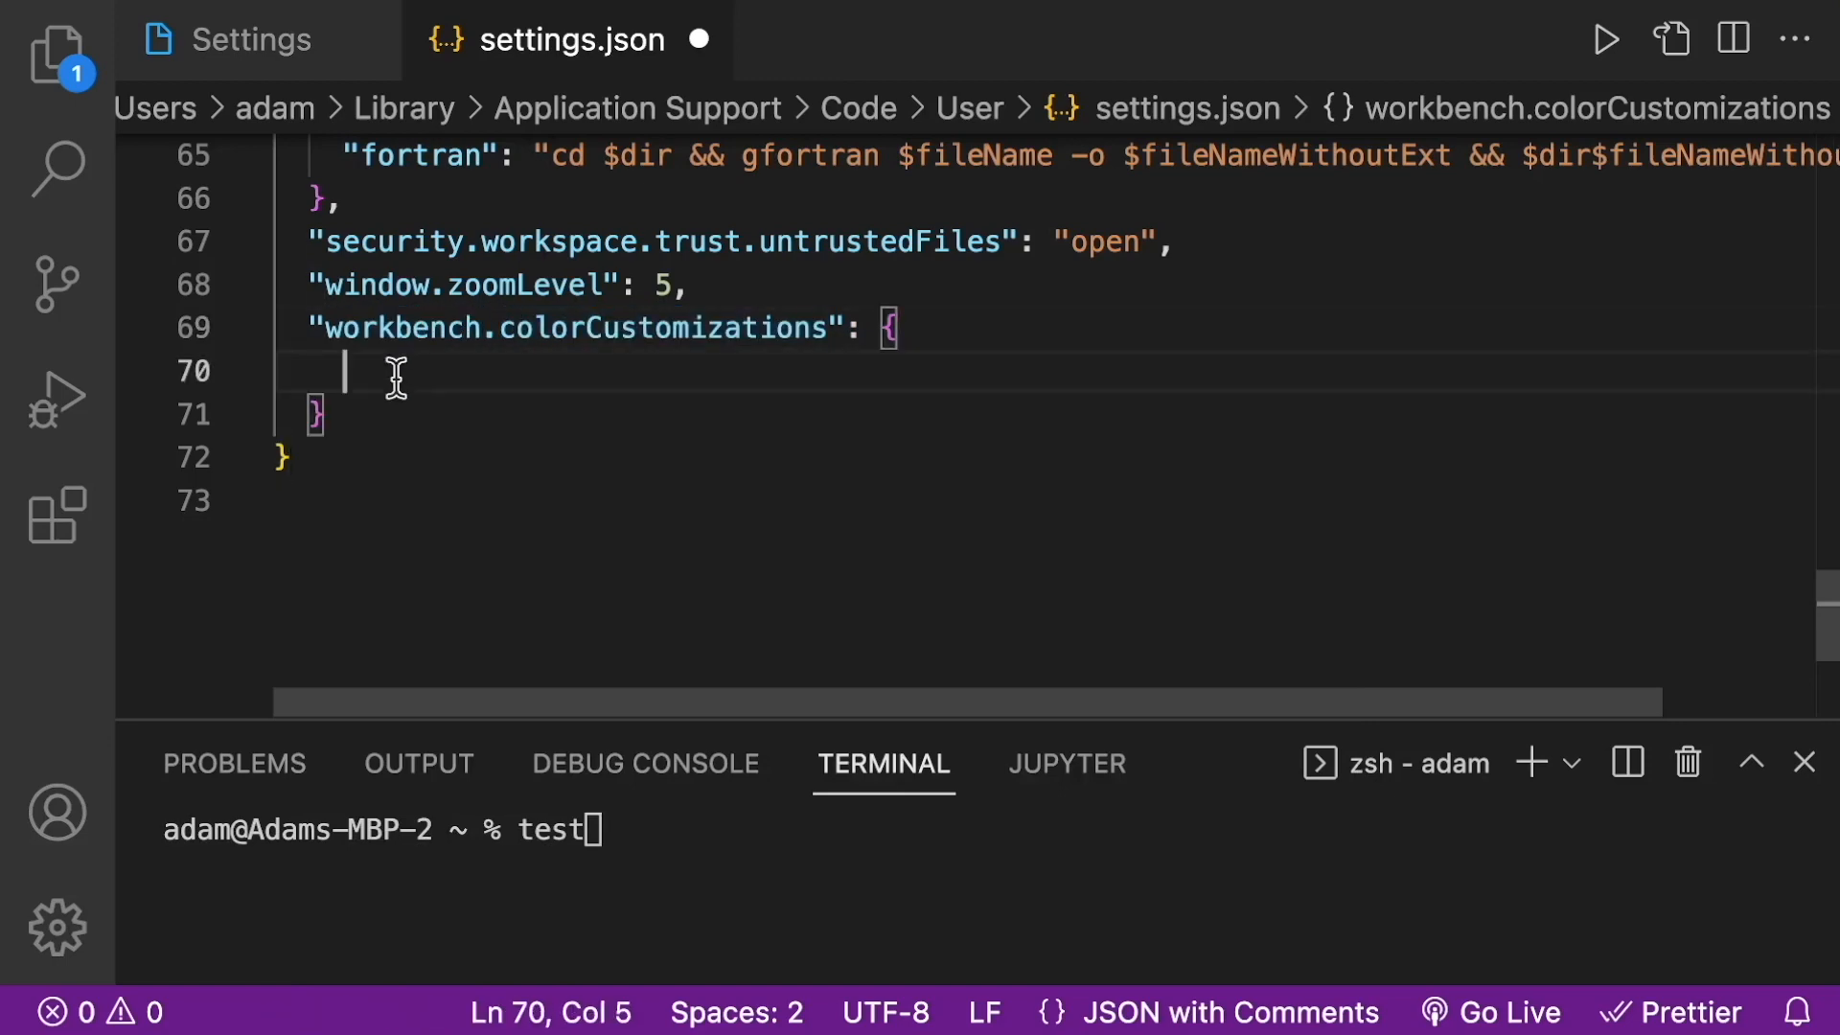
type("\"")
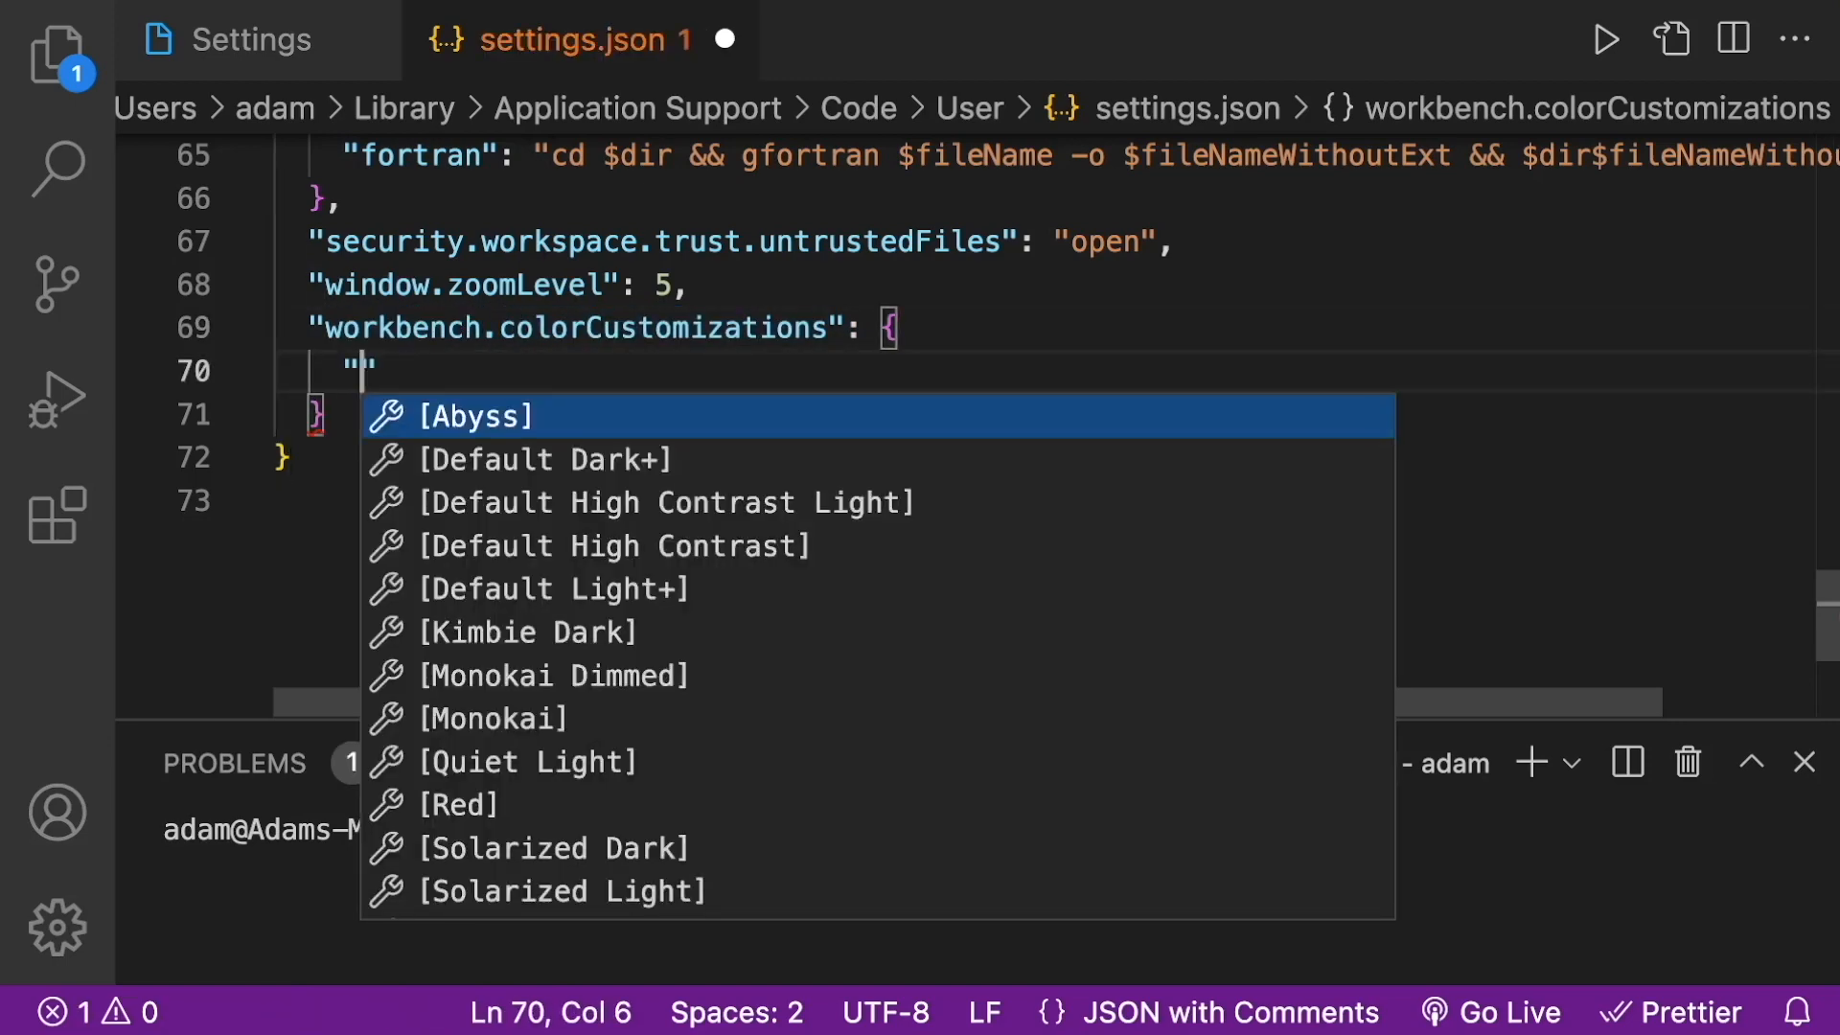
type("terminal")
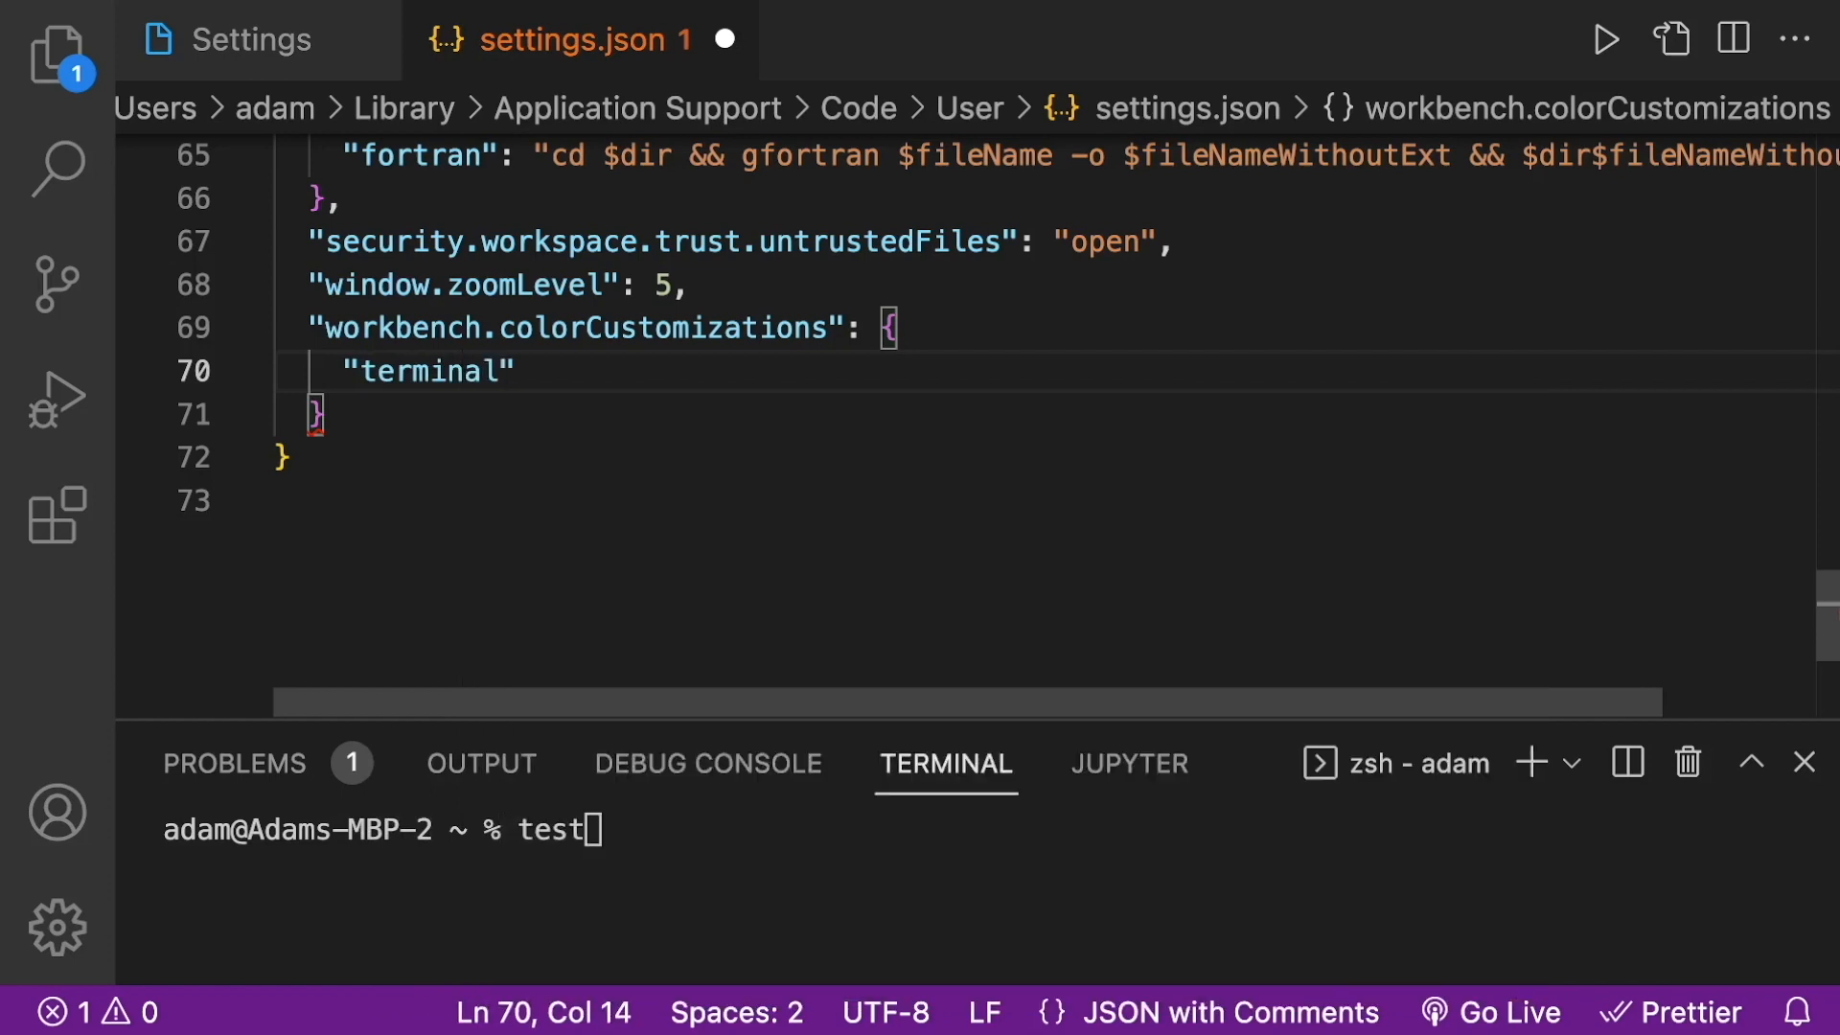
type(".foreground")
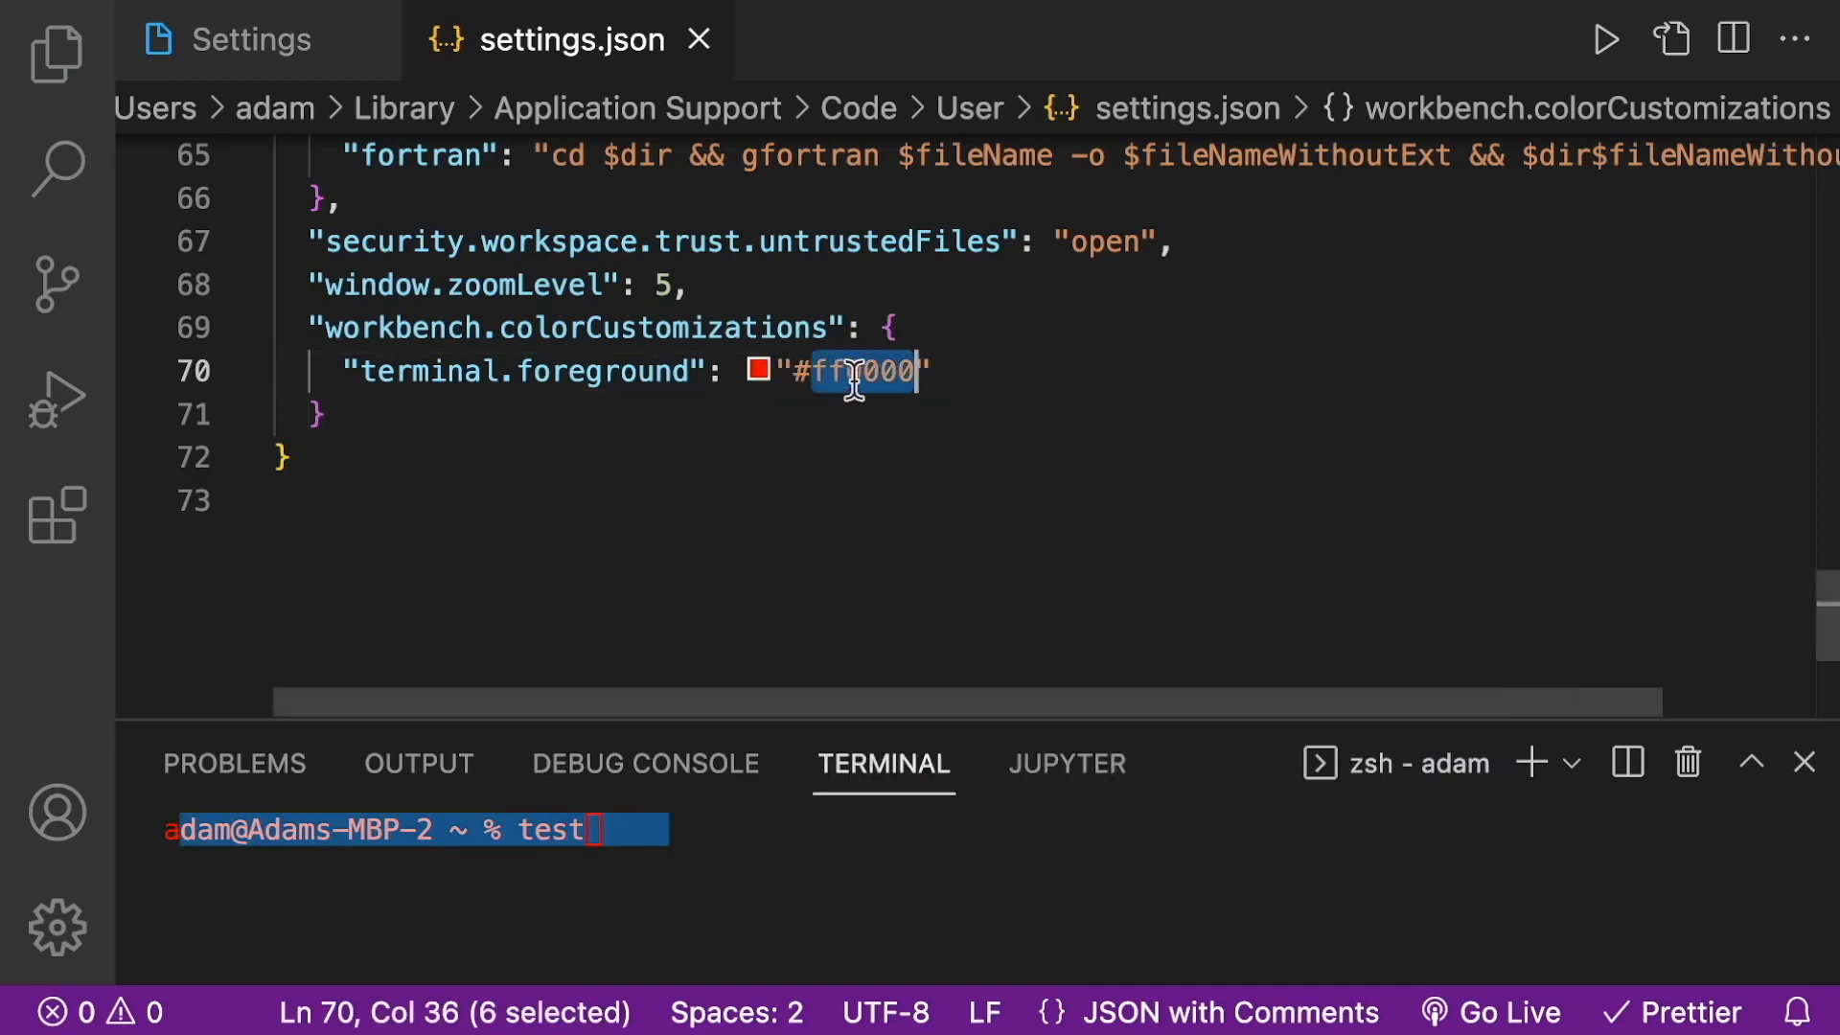
Step: Pick a bright green (#05f93a) for terminal.foreground from the colour swatch and save
left_click(759, 370)
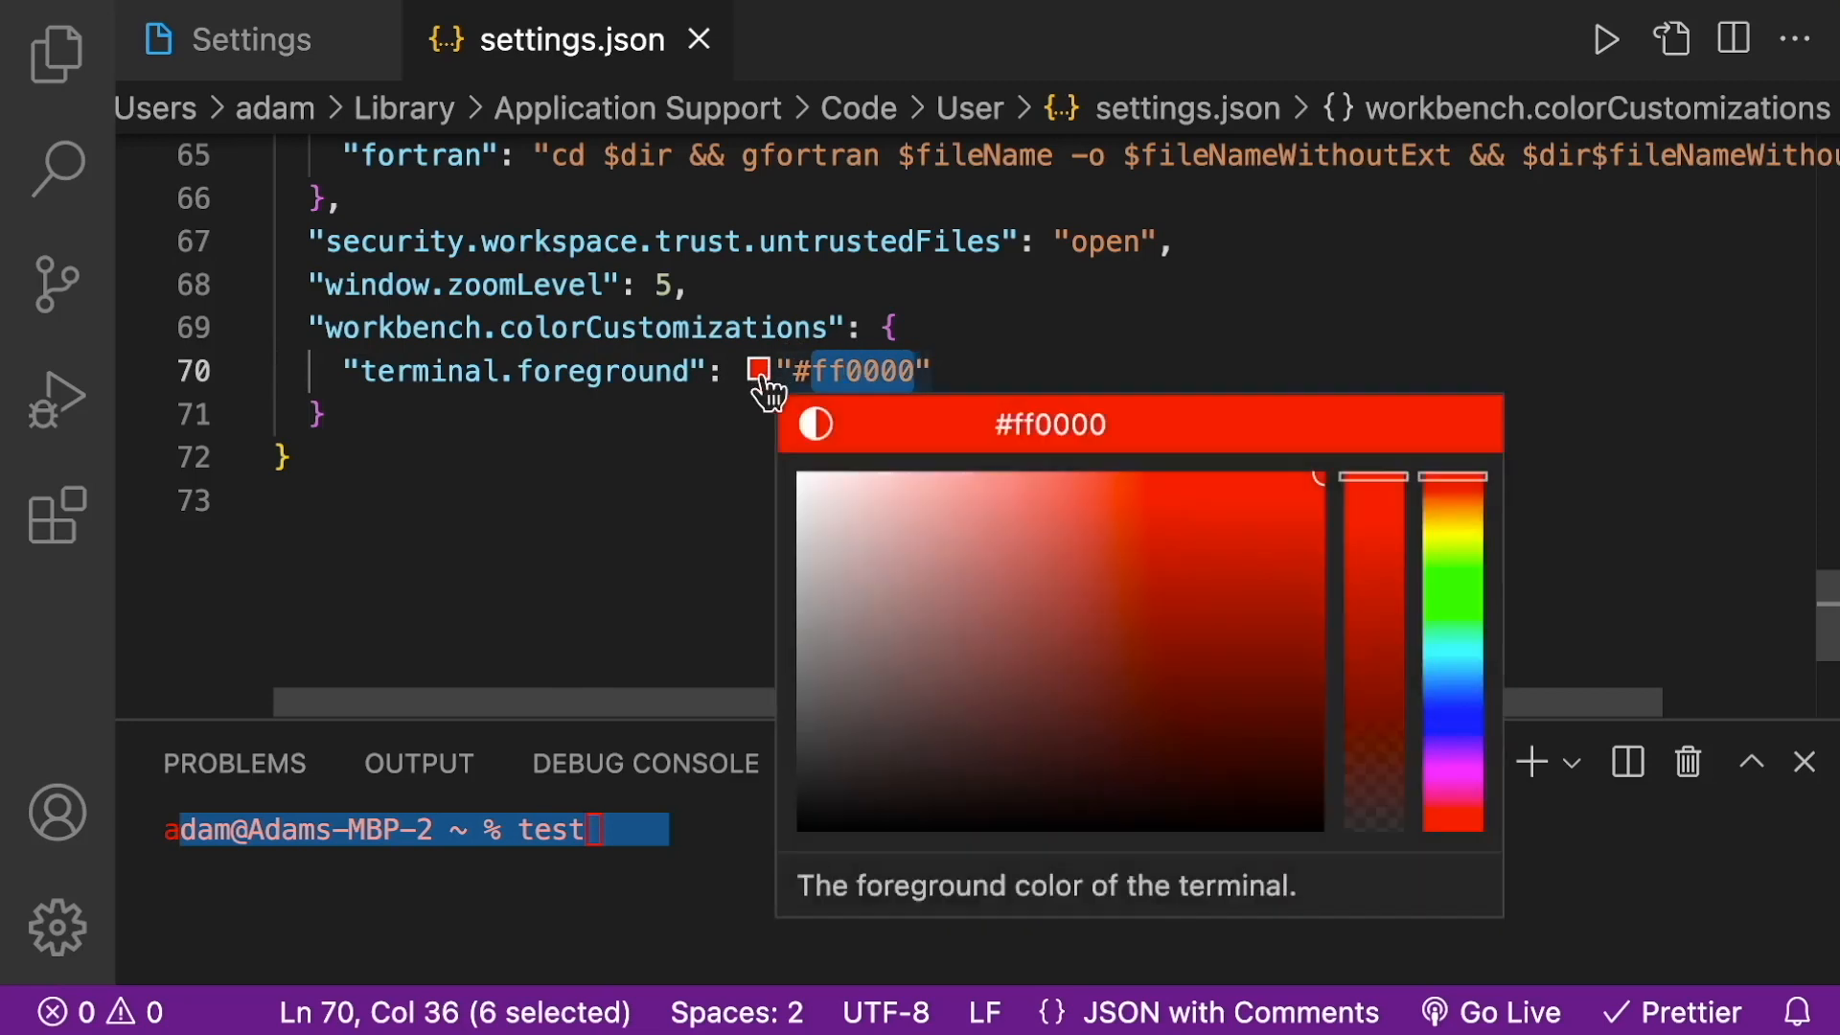
mouse_move(933, 586)
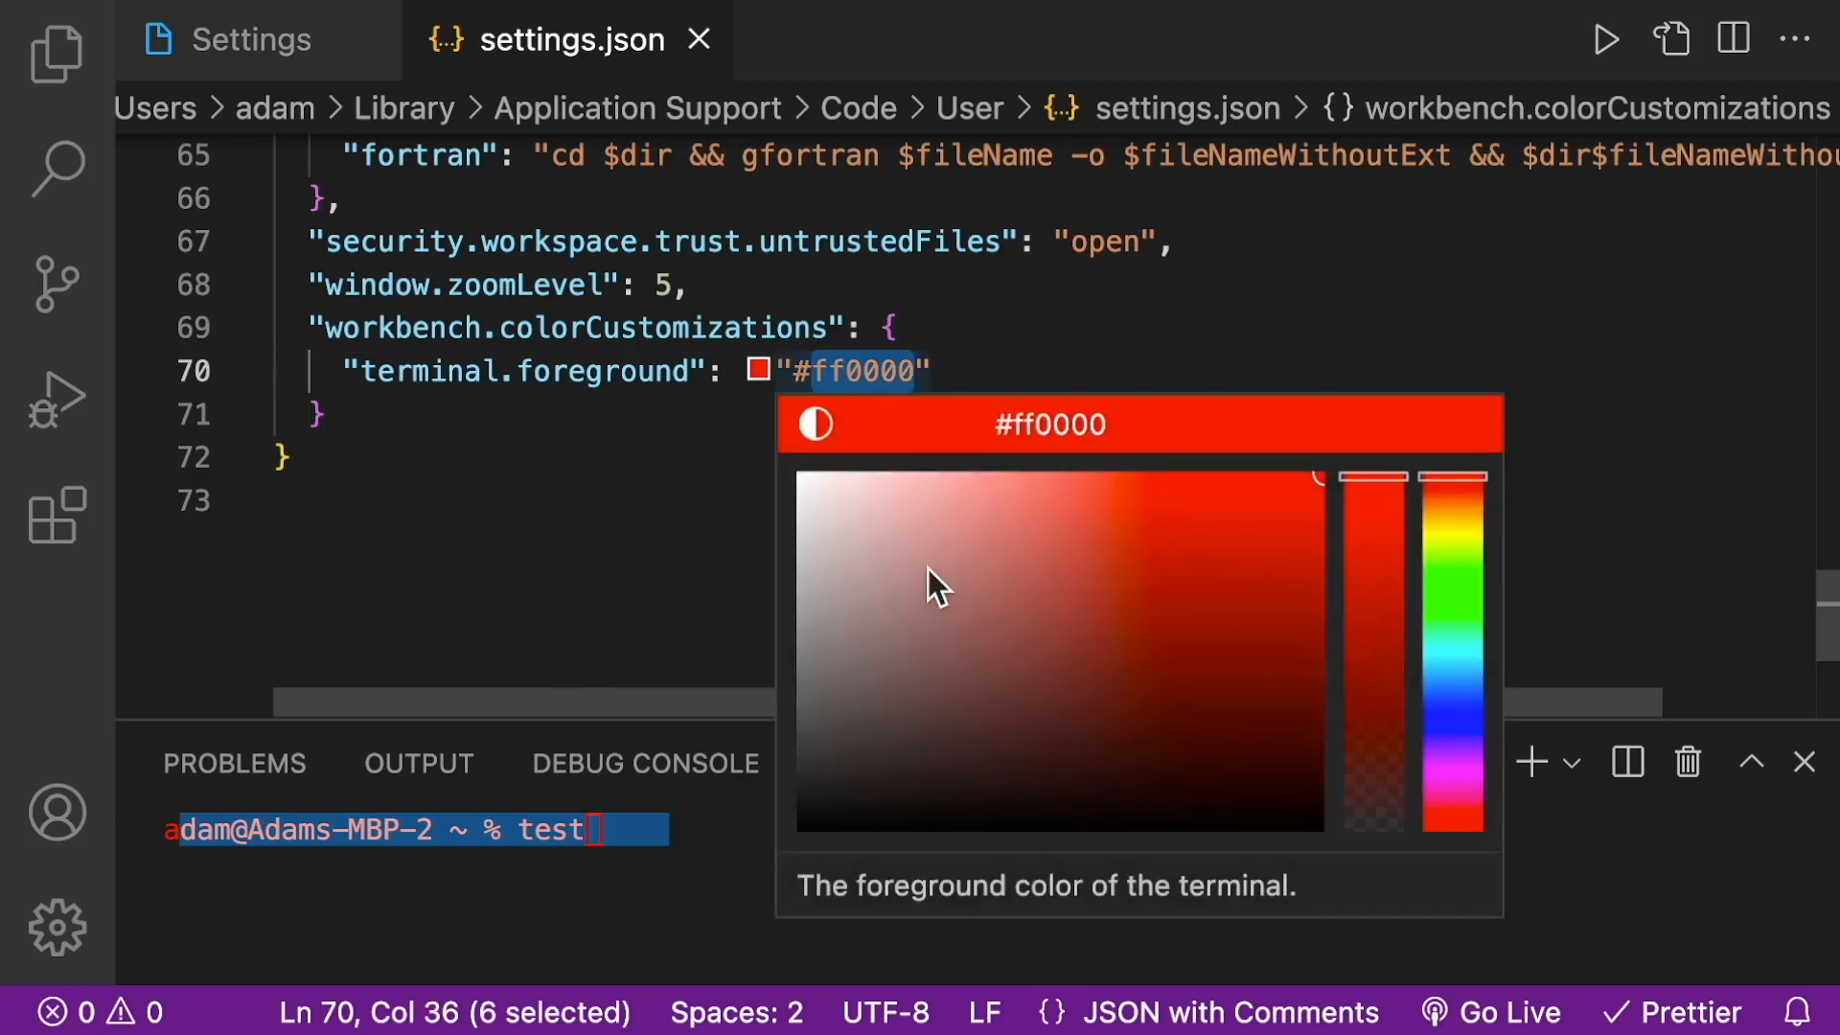
mouse_move(944, 586)
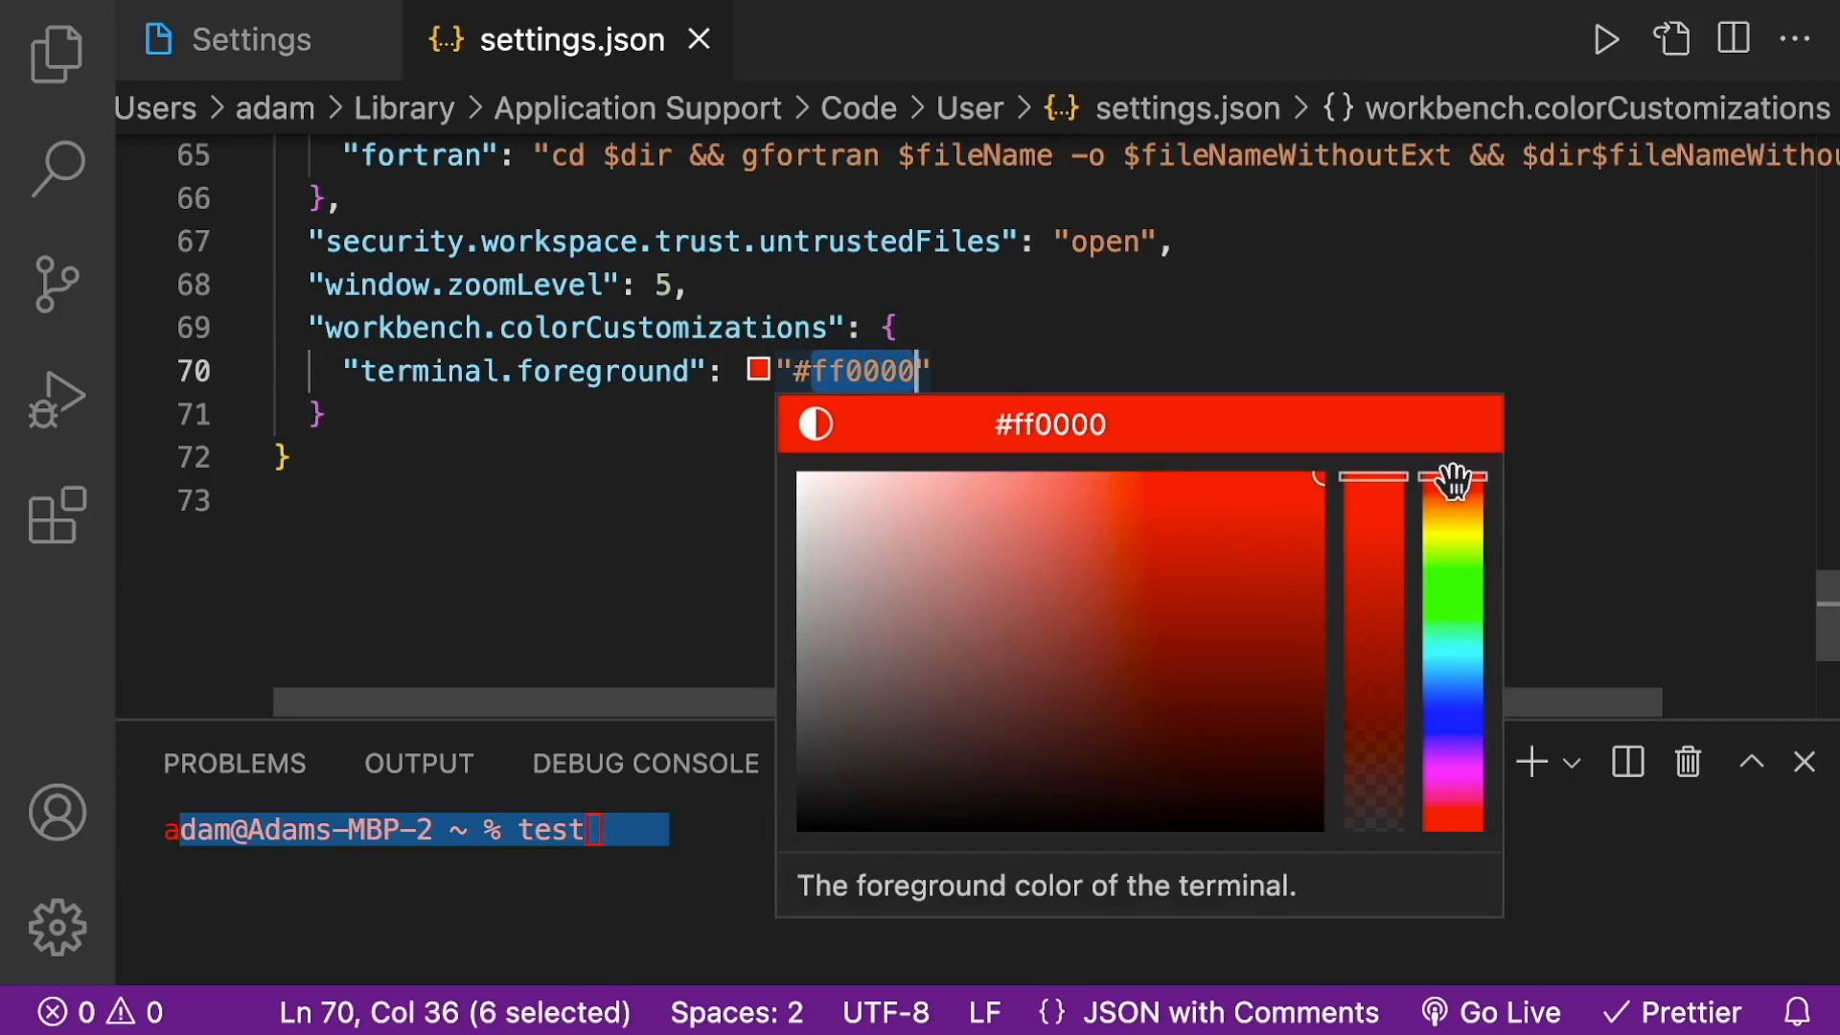
left_click_drag(1452, 479, 1453, 579)
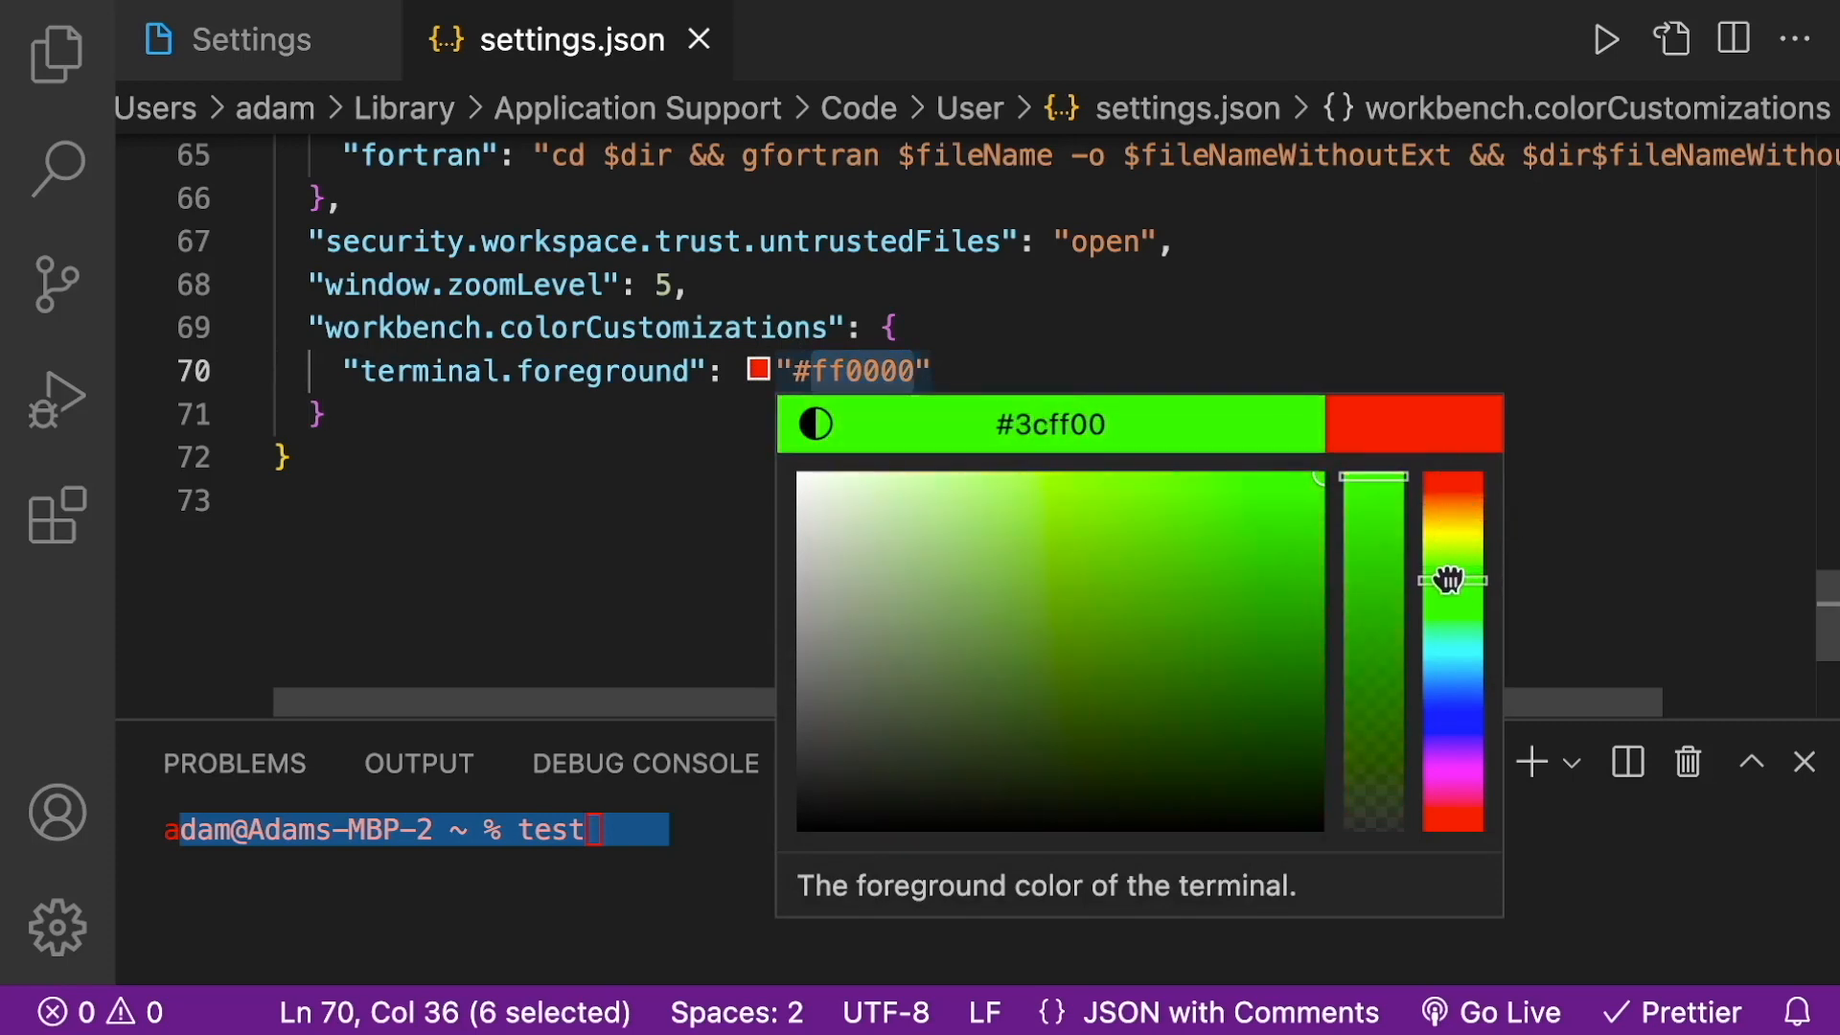
left_click(1290, 492)
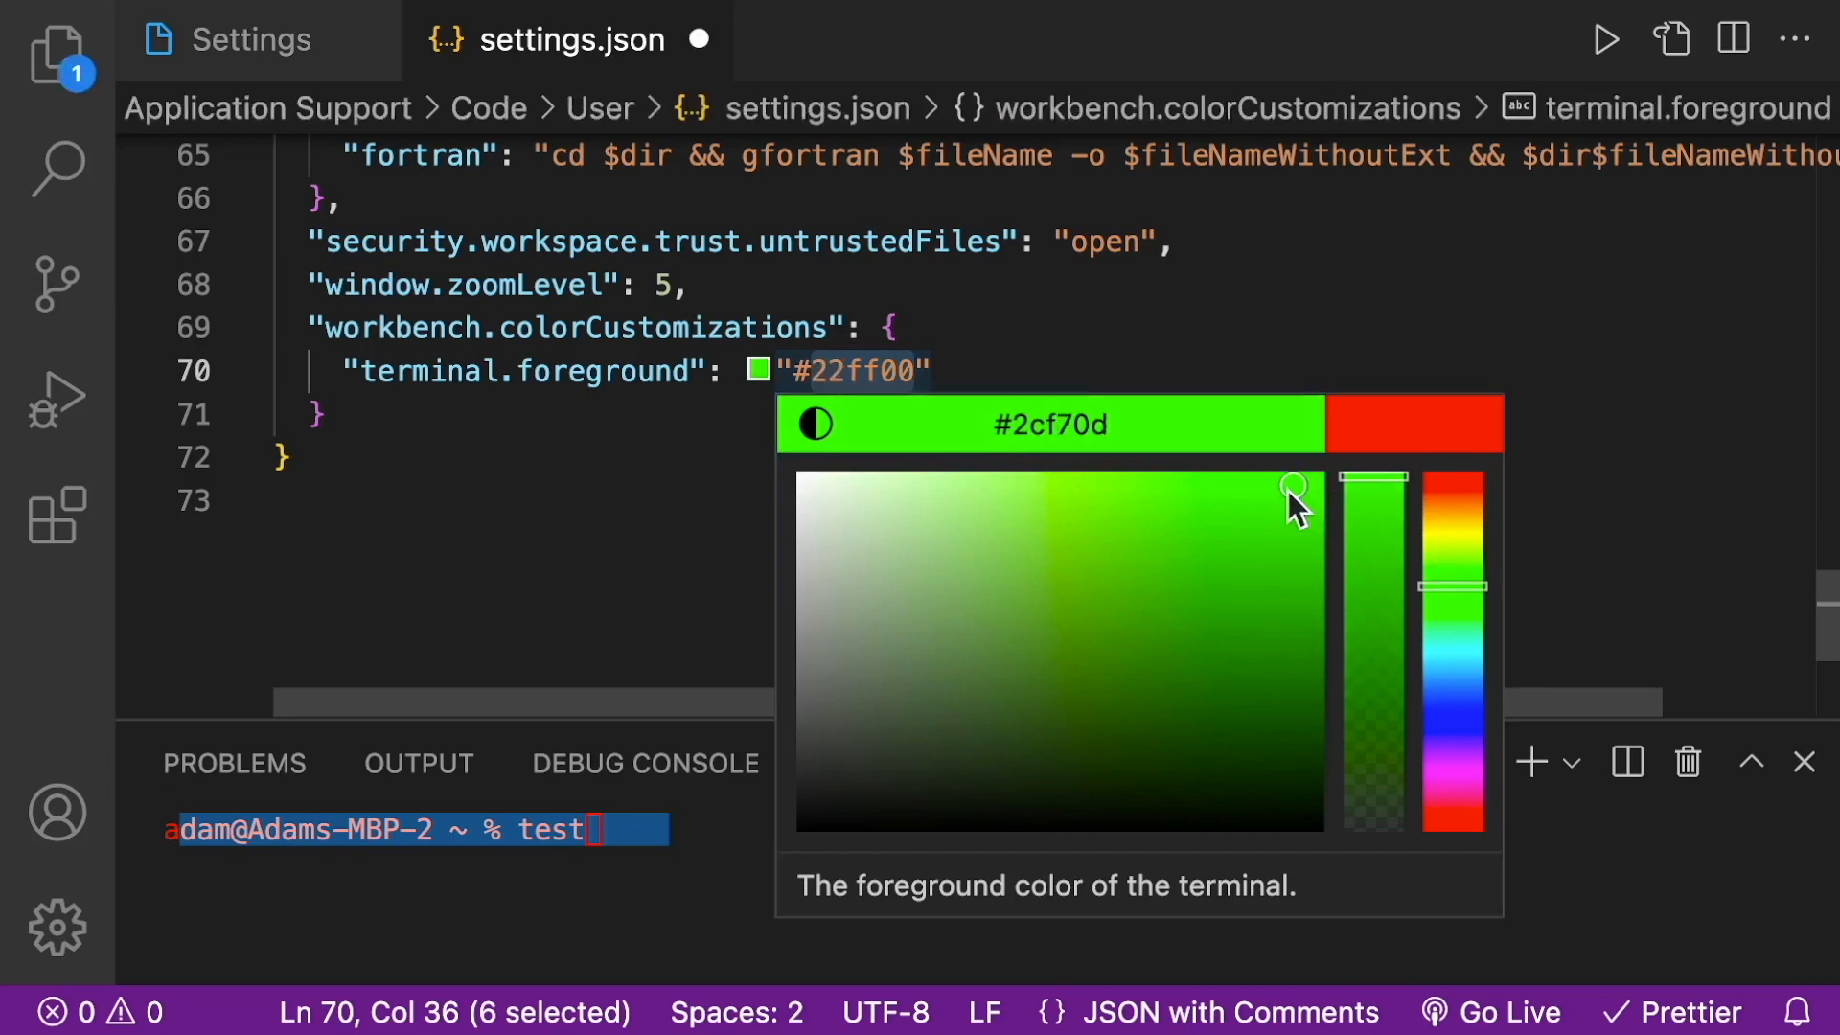
left_click_drag(1294, 486, 1317, 495)
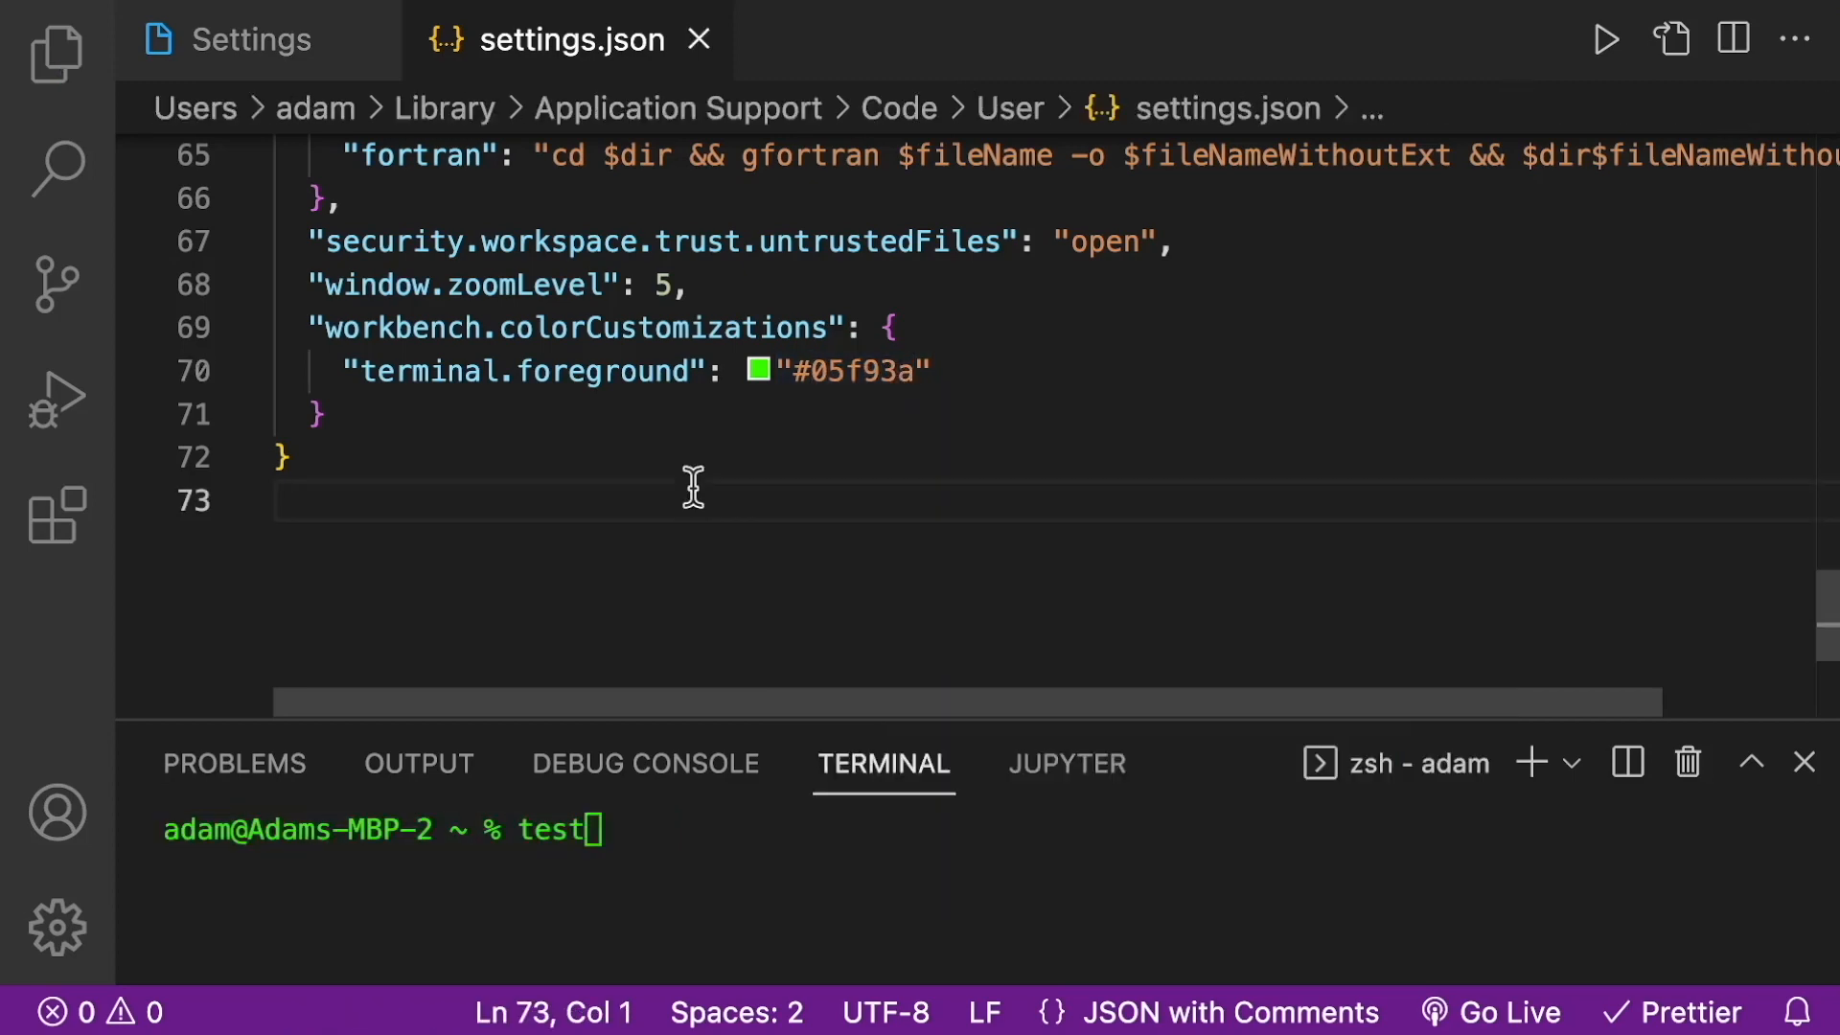
mouse_move(234, 763)
type("\"t")
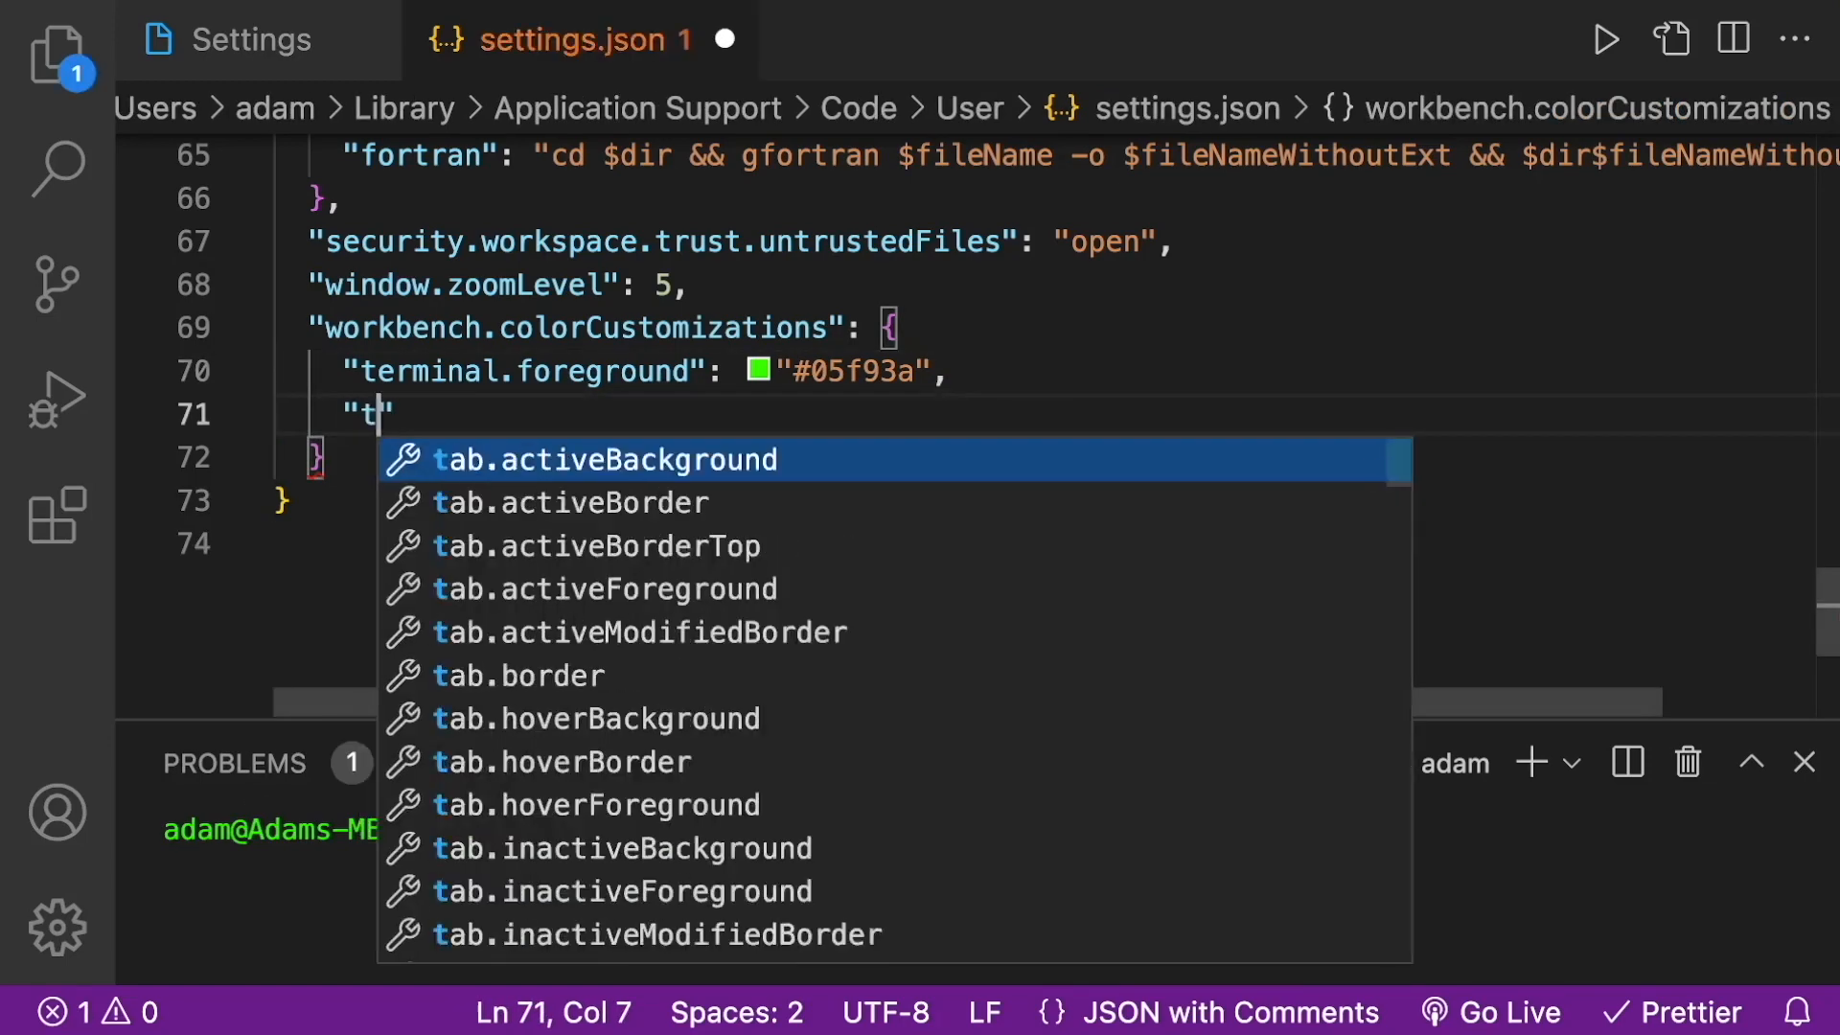
Step: Add a "terminal.background" entry and shift its colour to blue #0000ff
type("erminal.background")
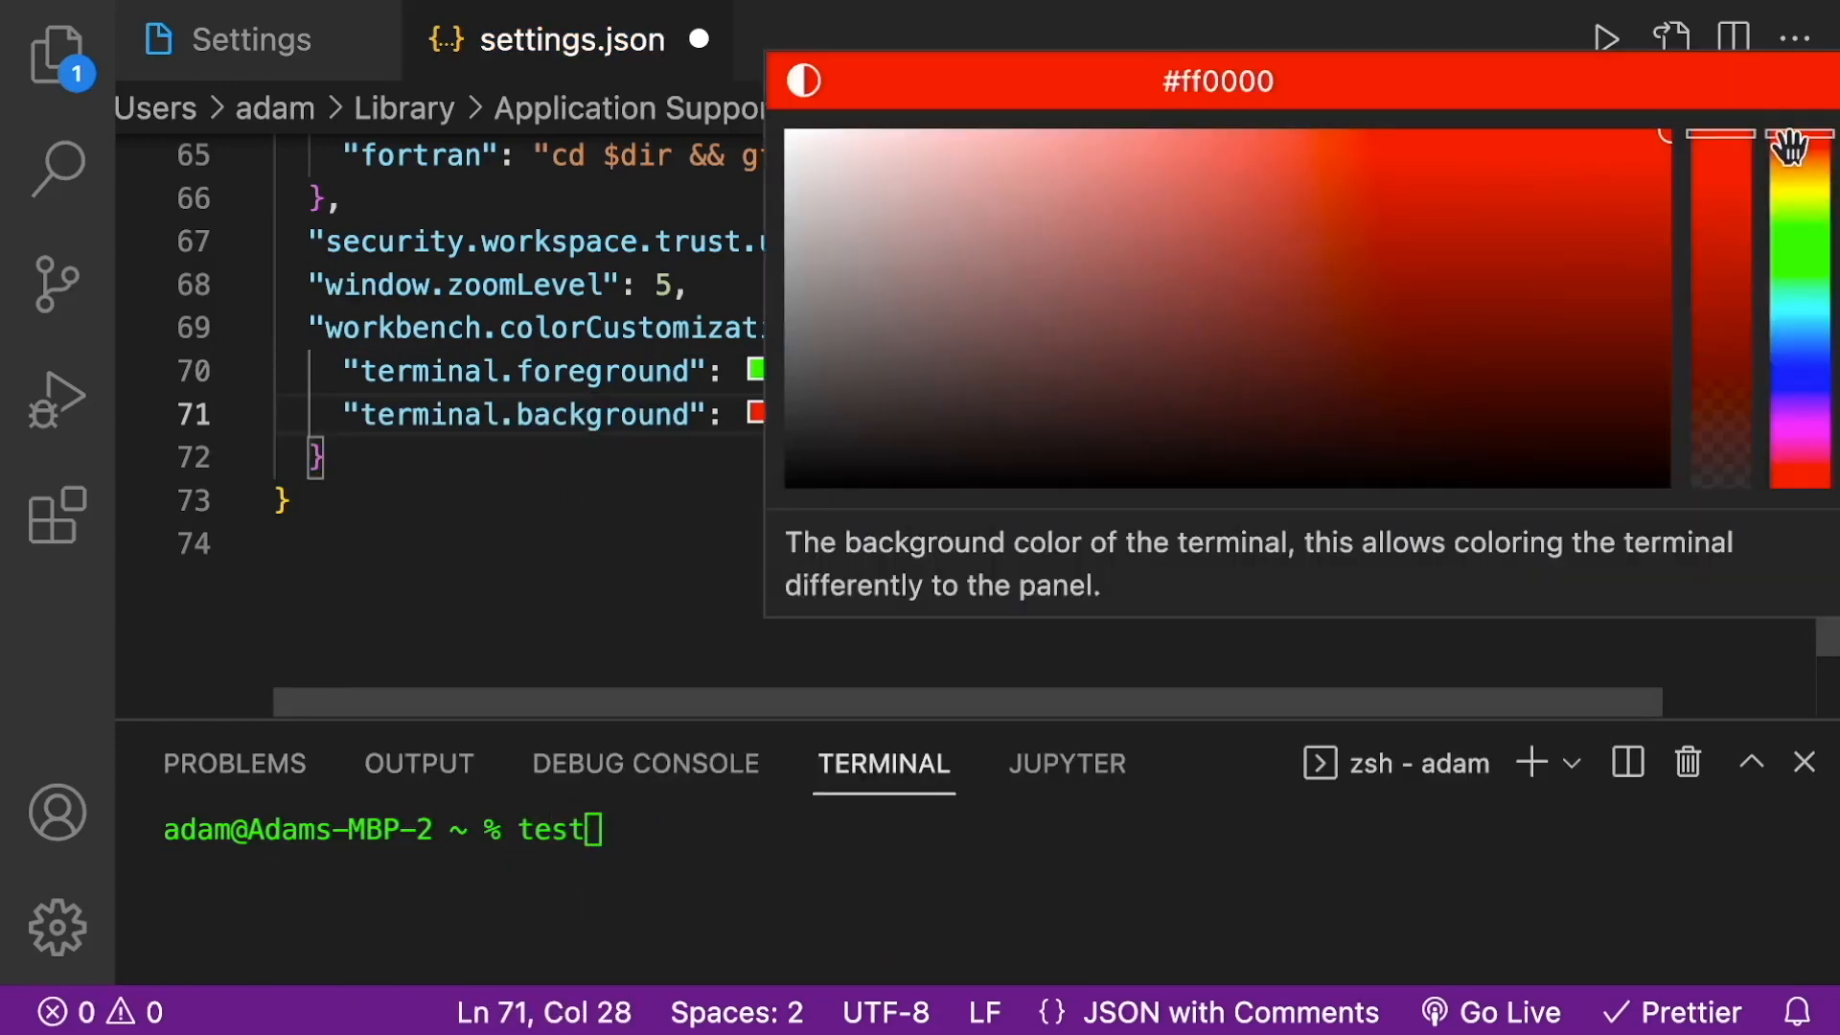
left_click_drag(1800, 148, 1800, 366)
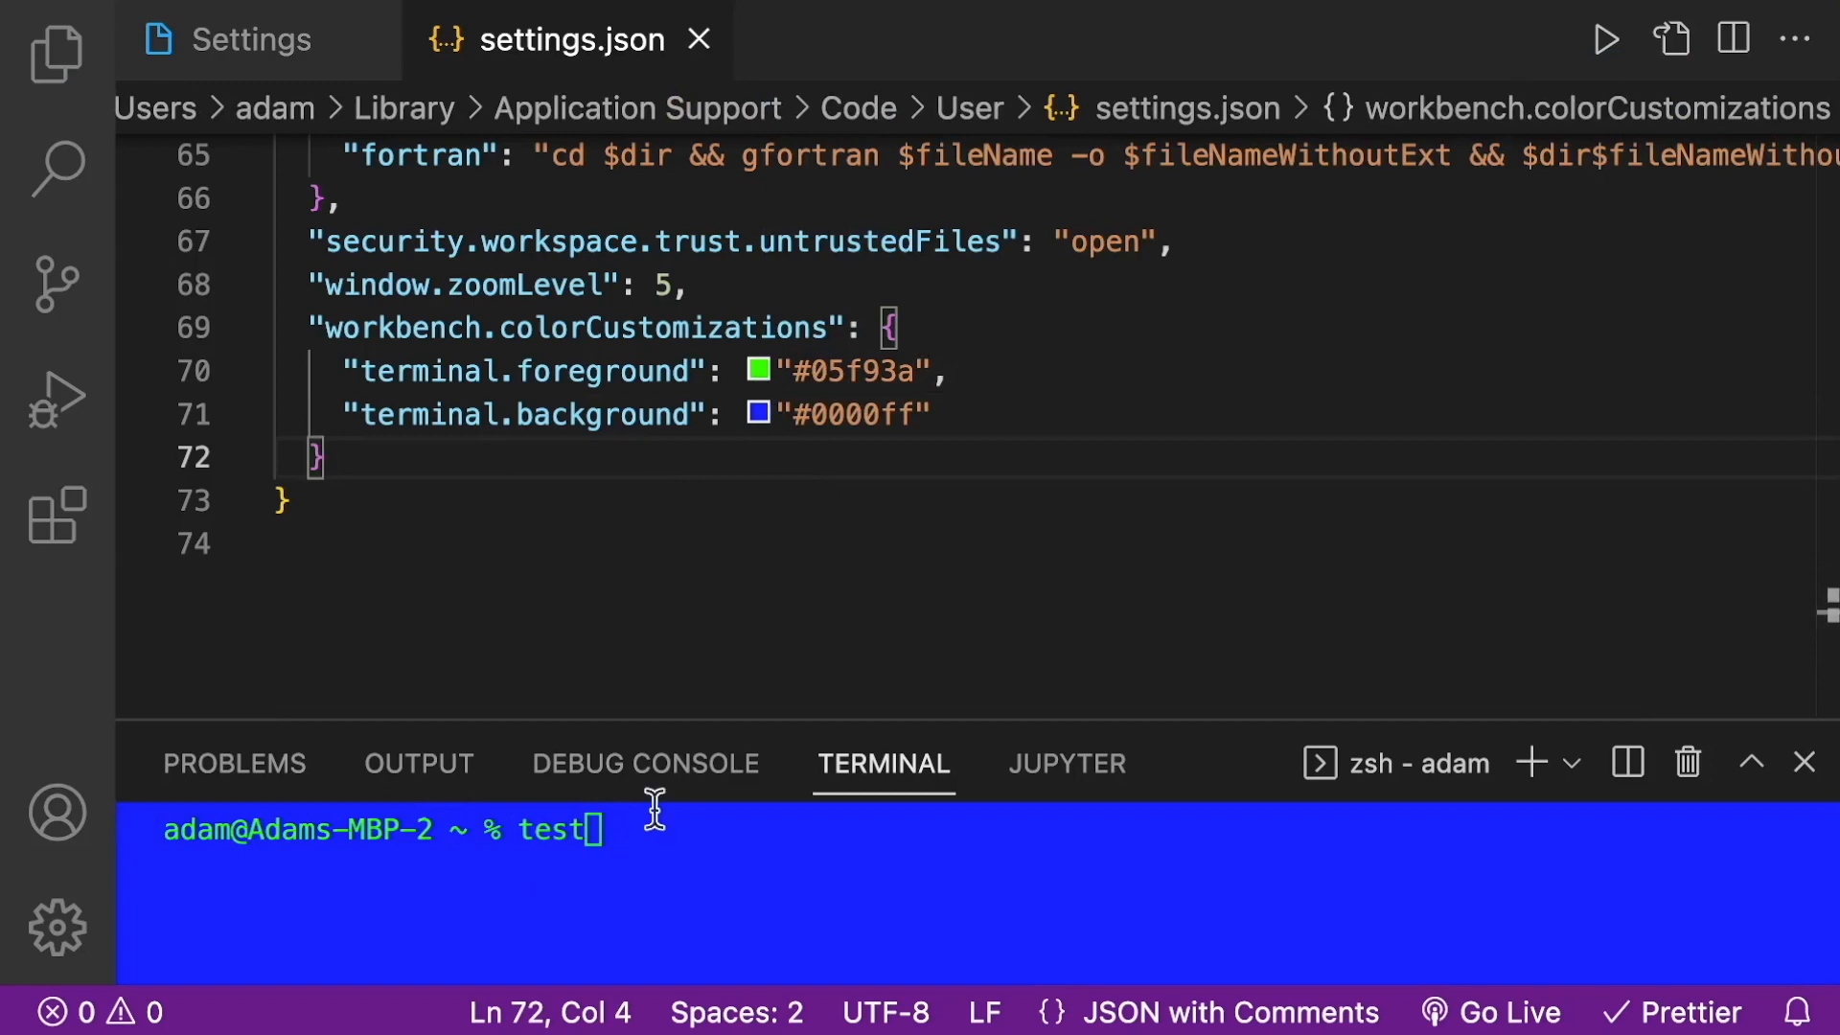
Step: Add a "terminalCursor.foreground" entry via autocomplete and set it to orange #ff9100
type(",")
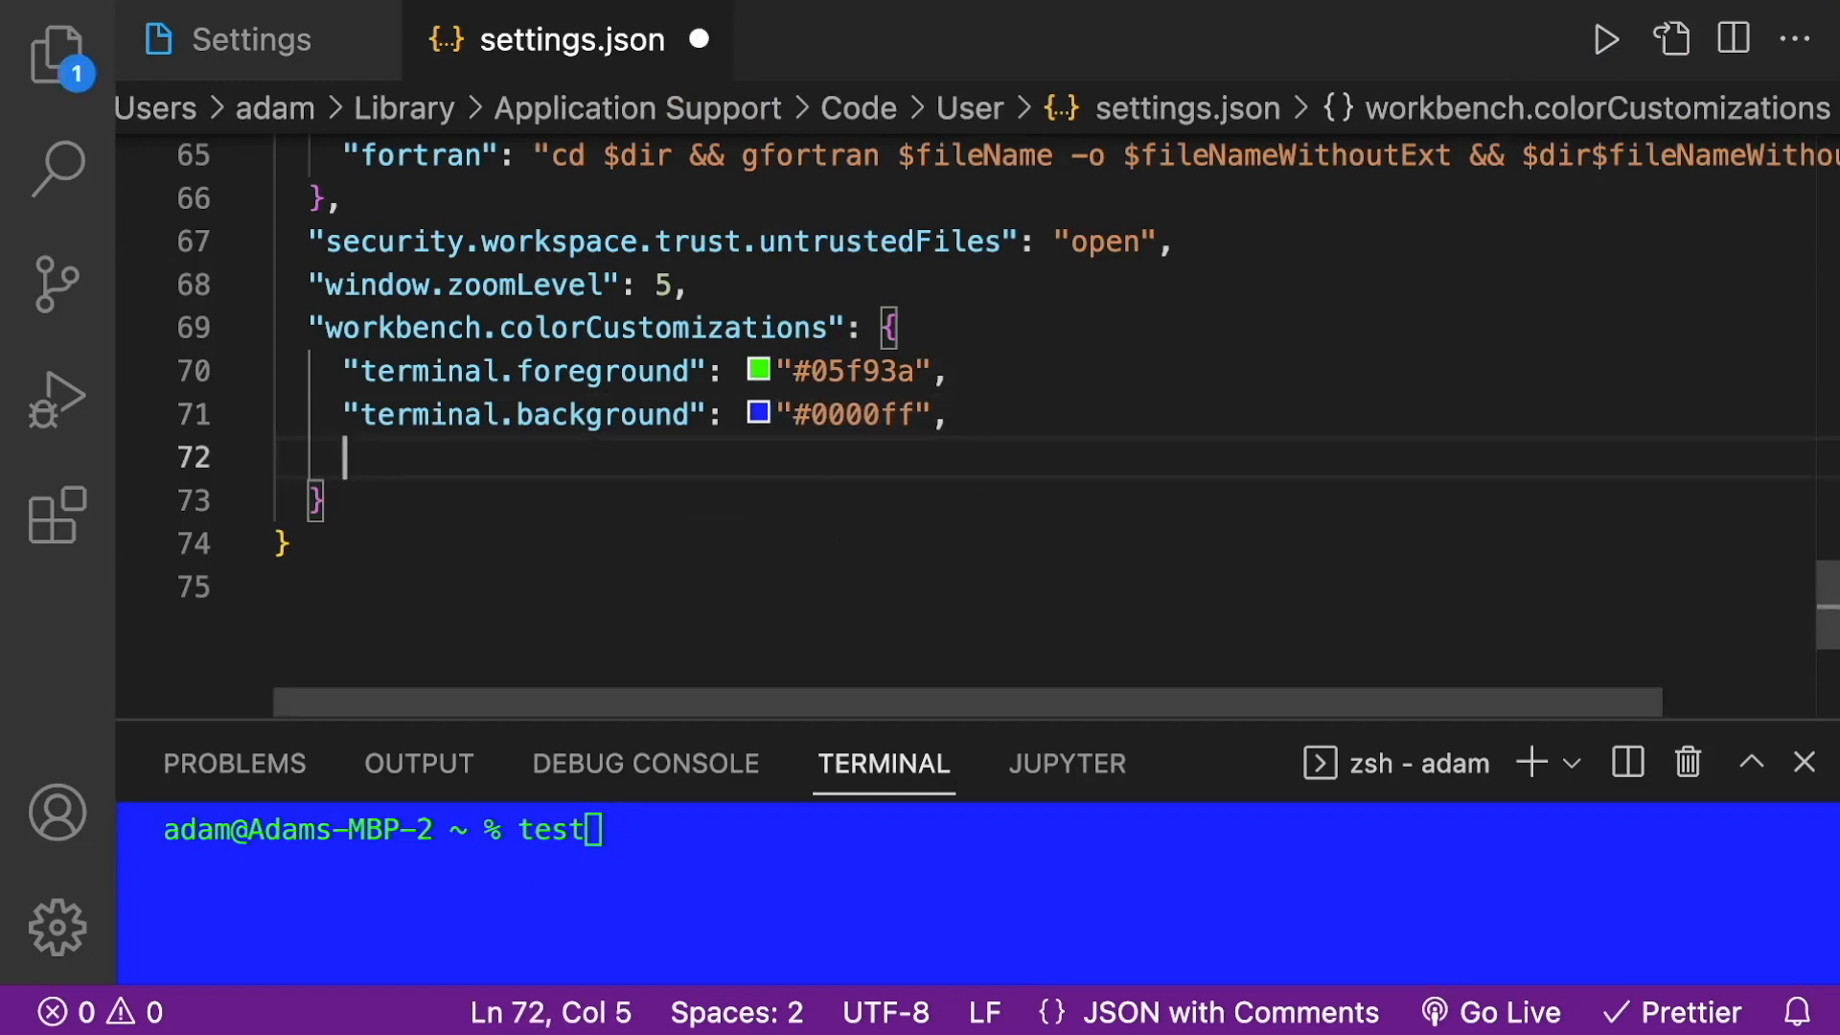
type("sdf")
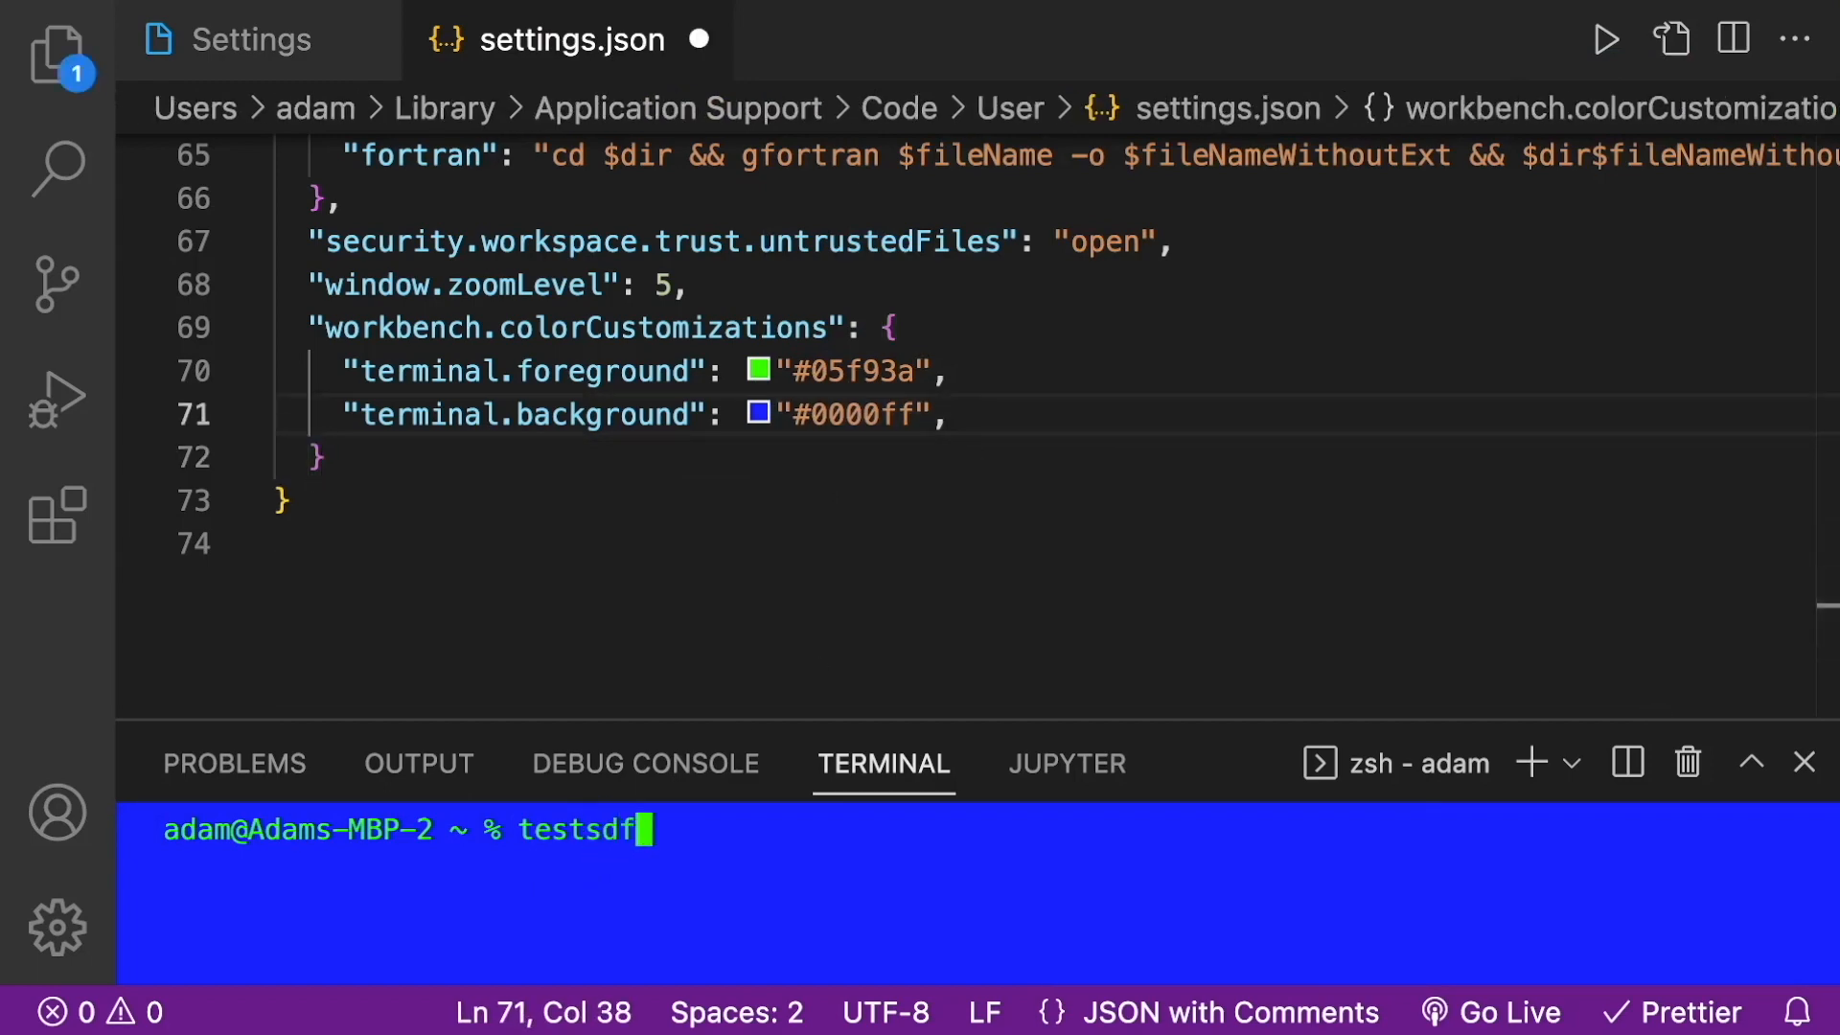
type("dsfsdfdf")
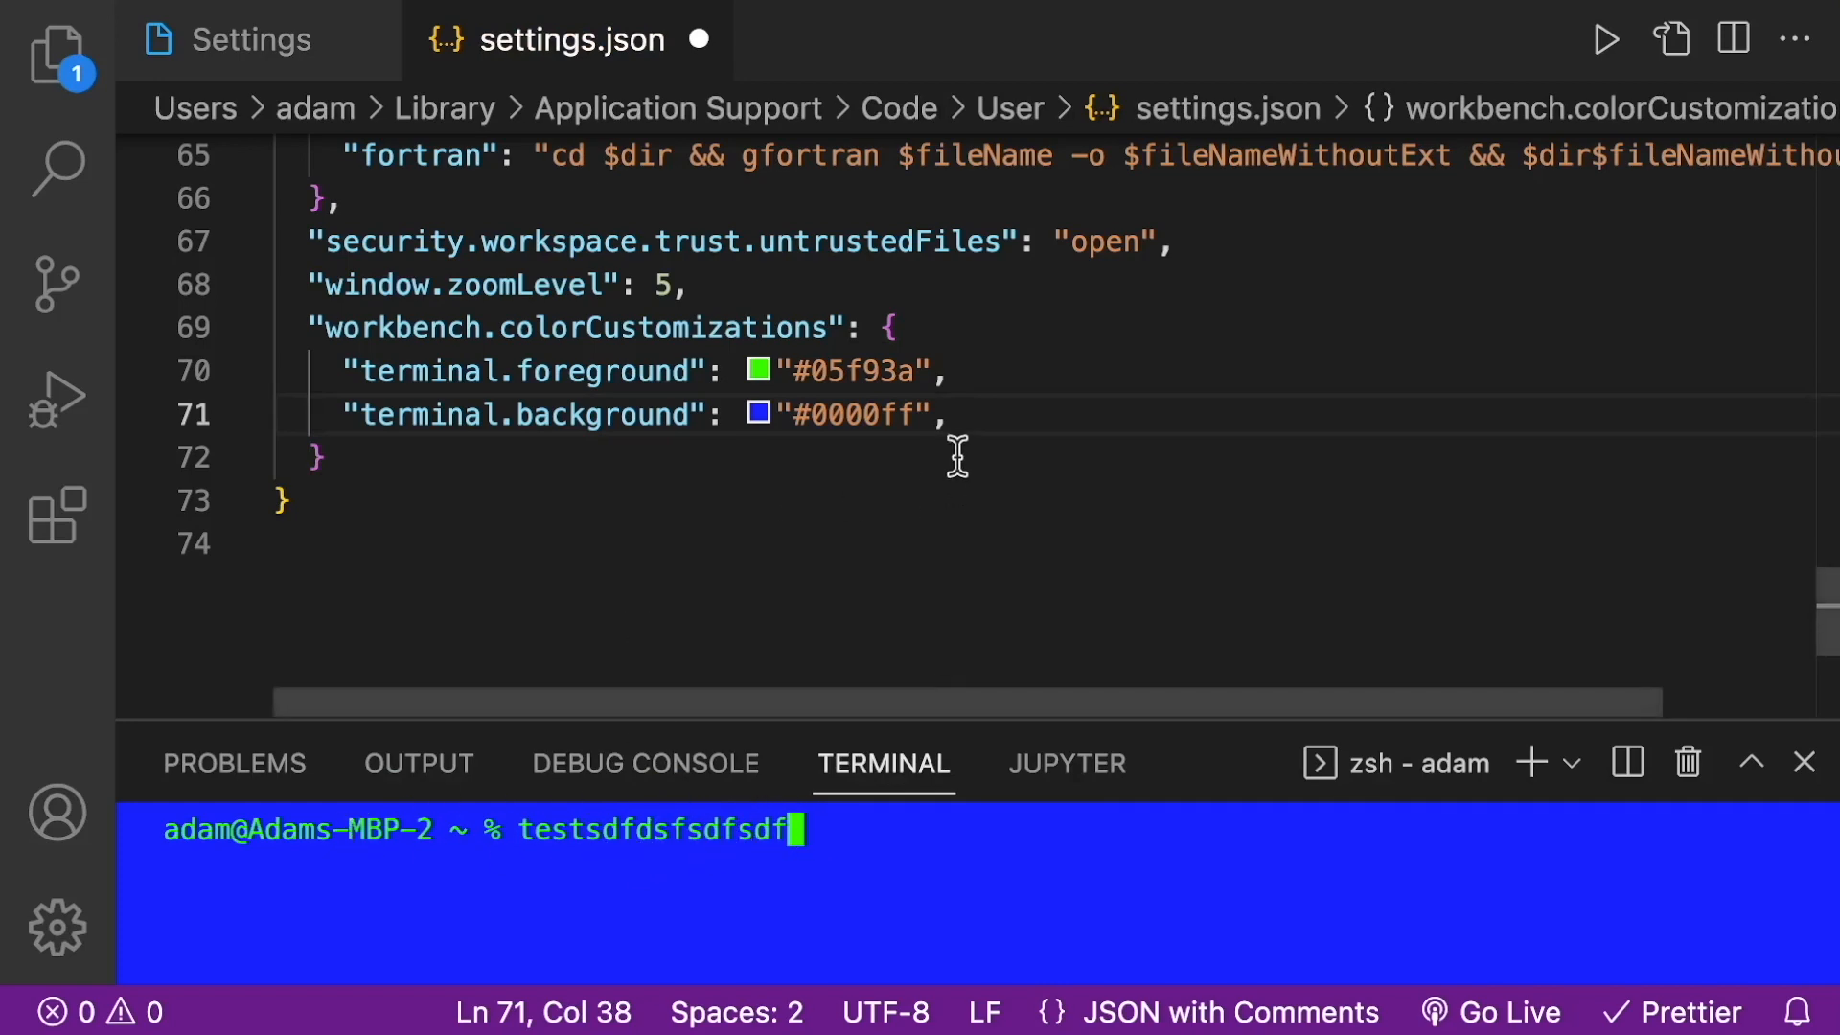
type("\"termi")
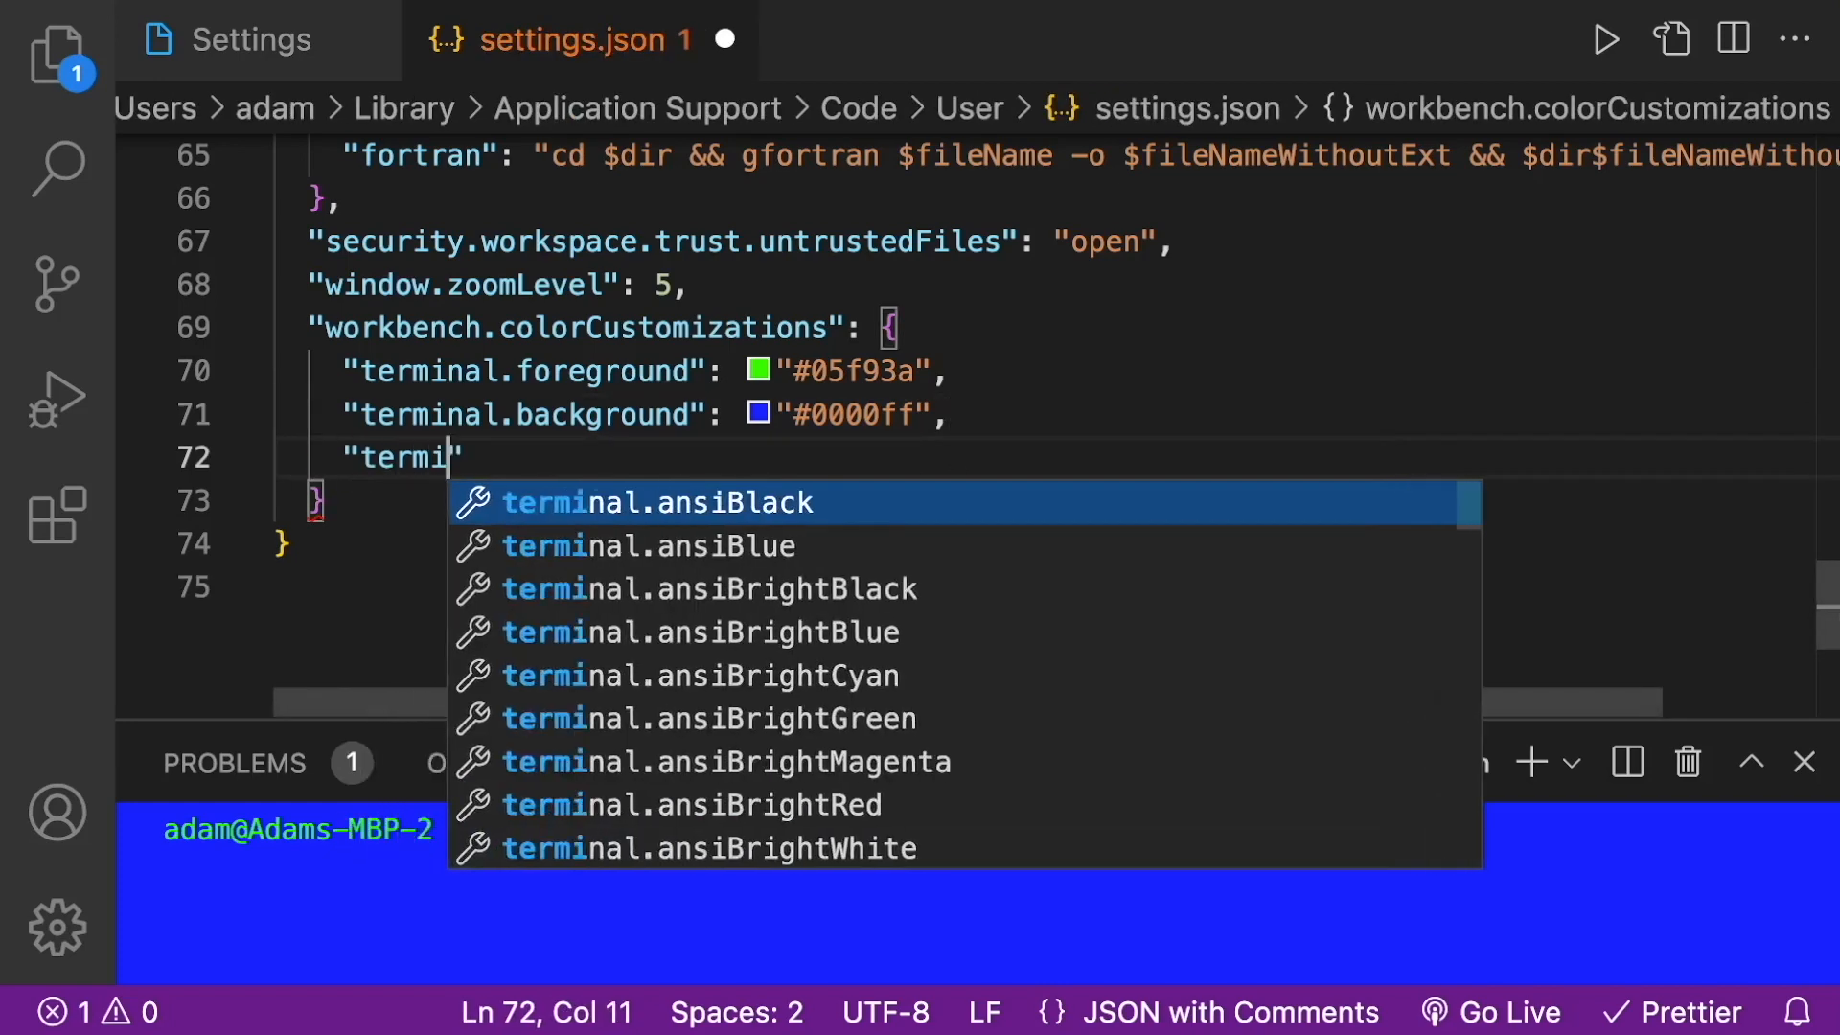
type("nal")
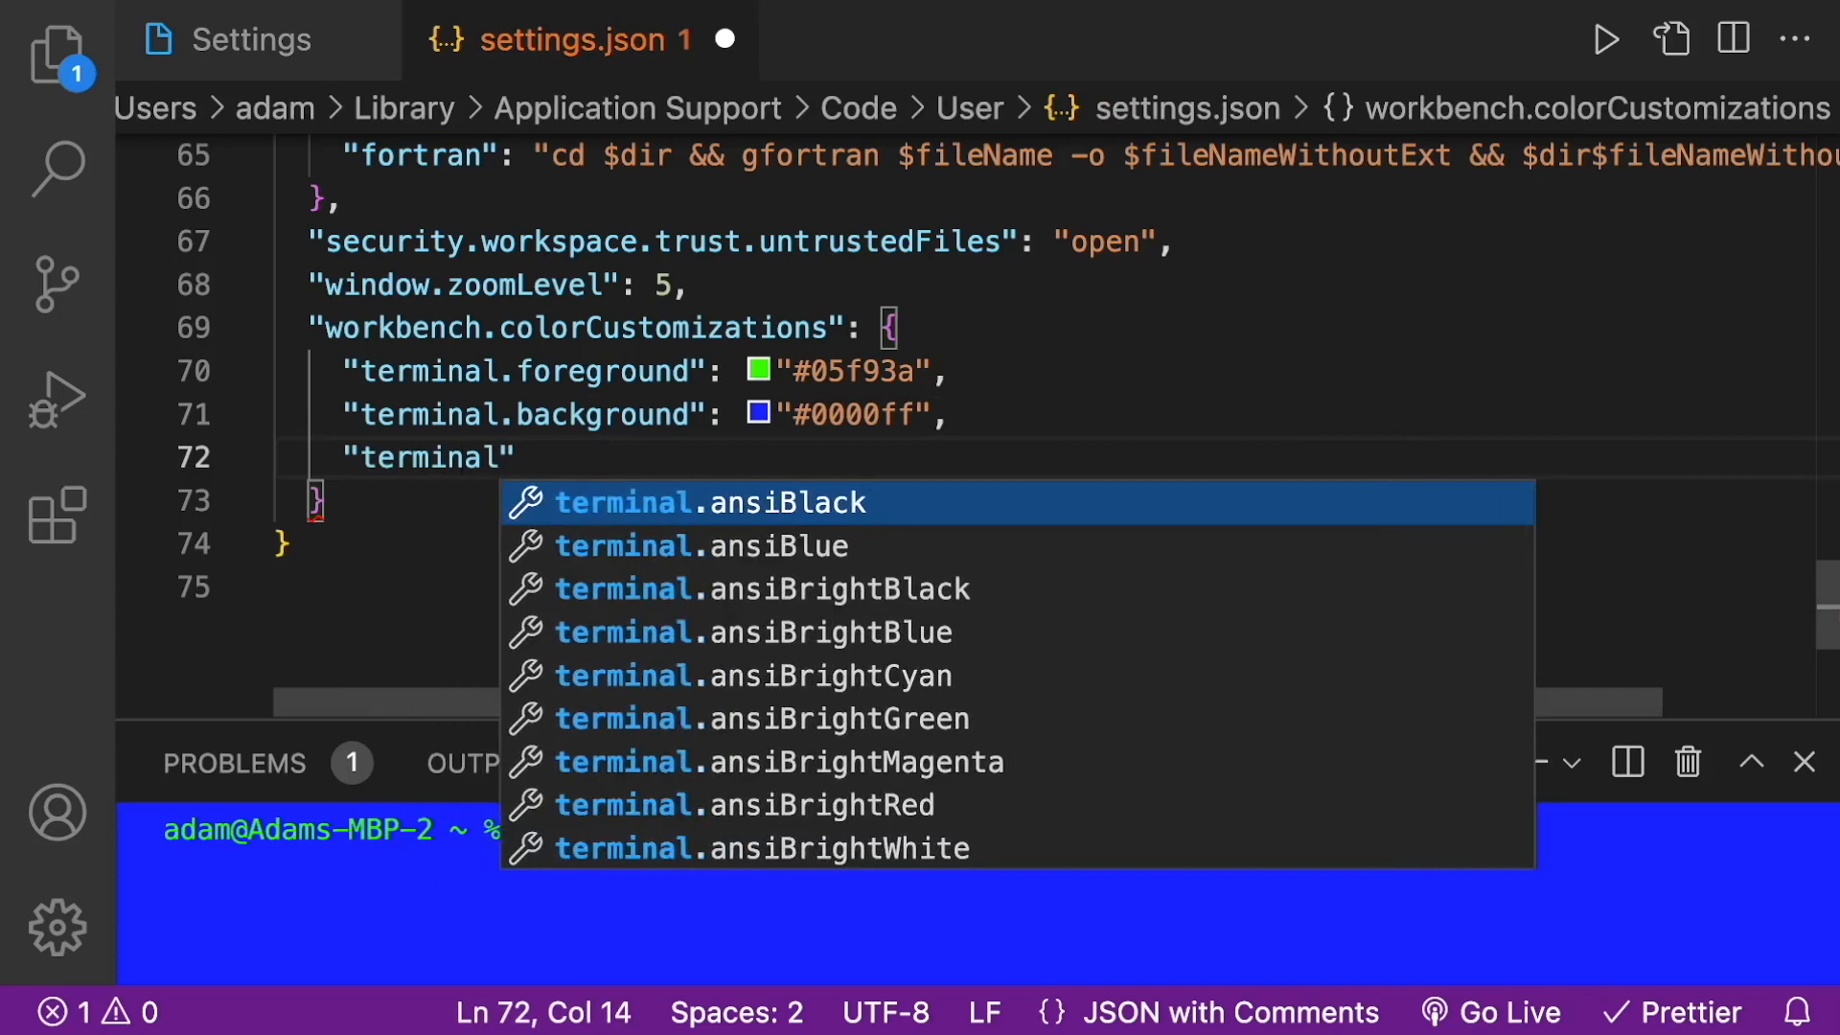
type("cu")
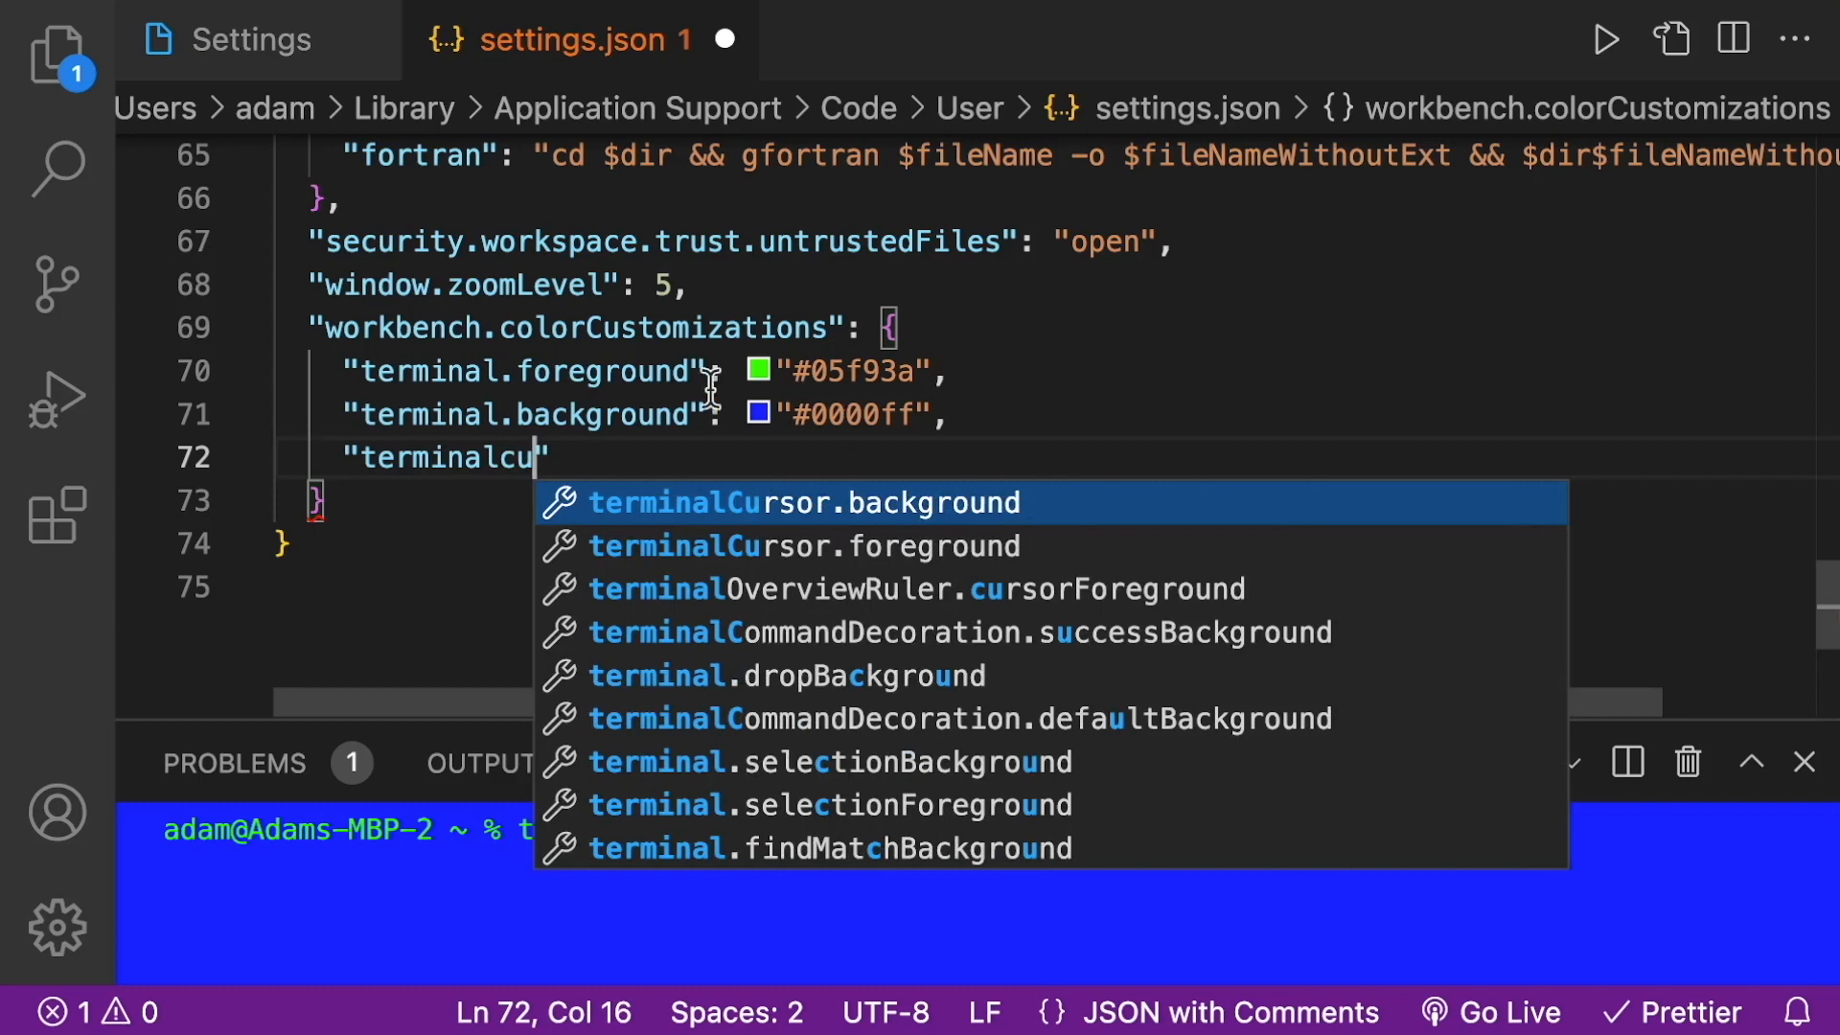
mouse_move(748, 515)
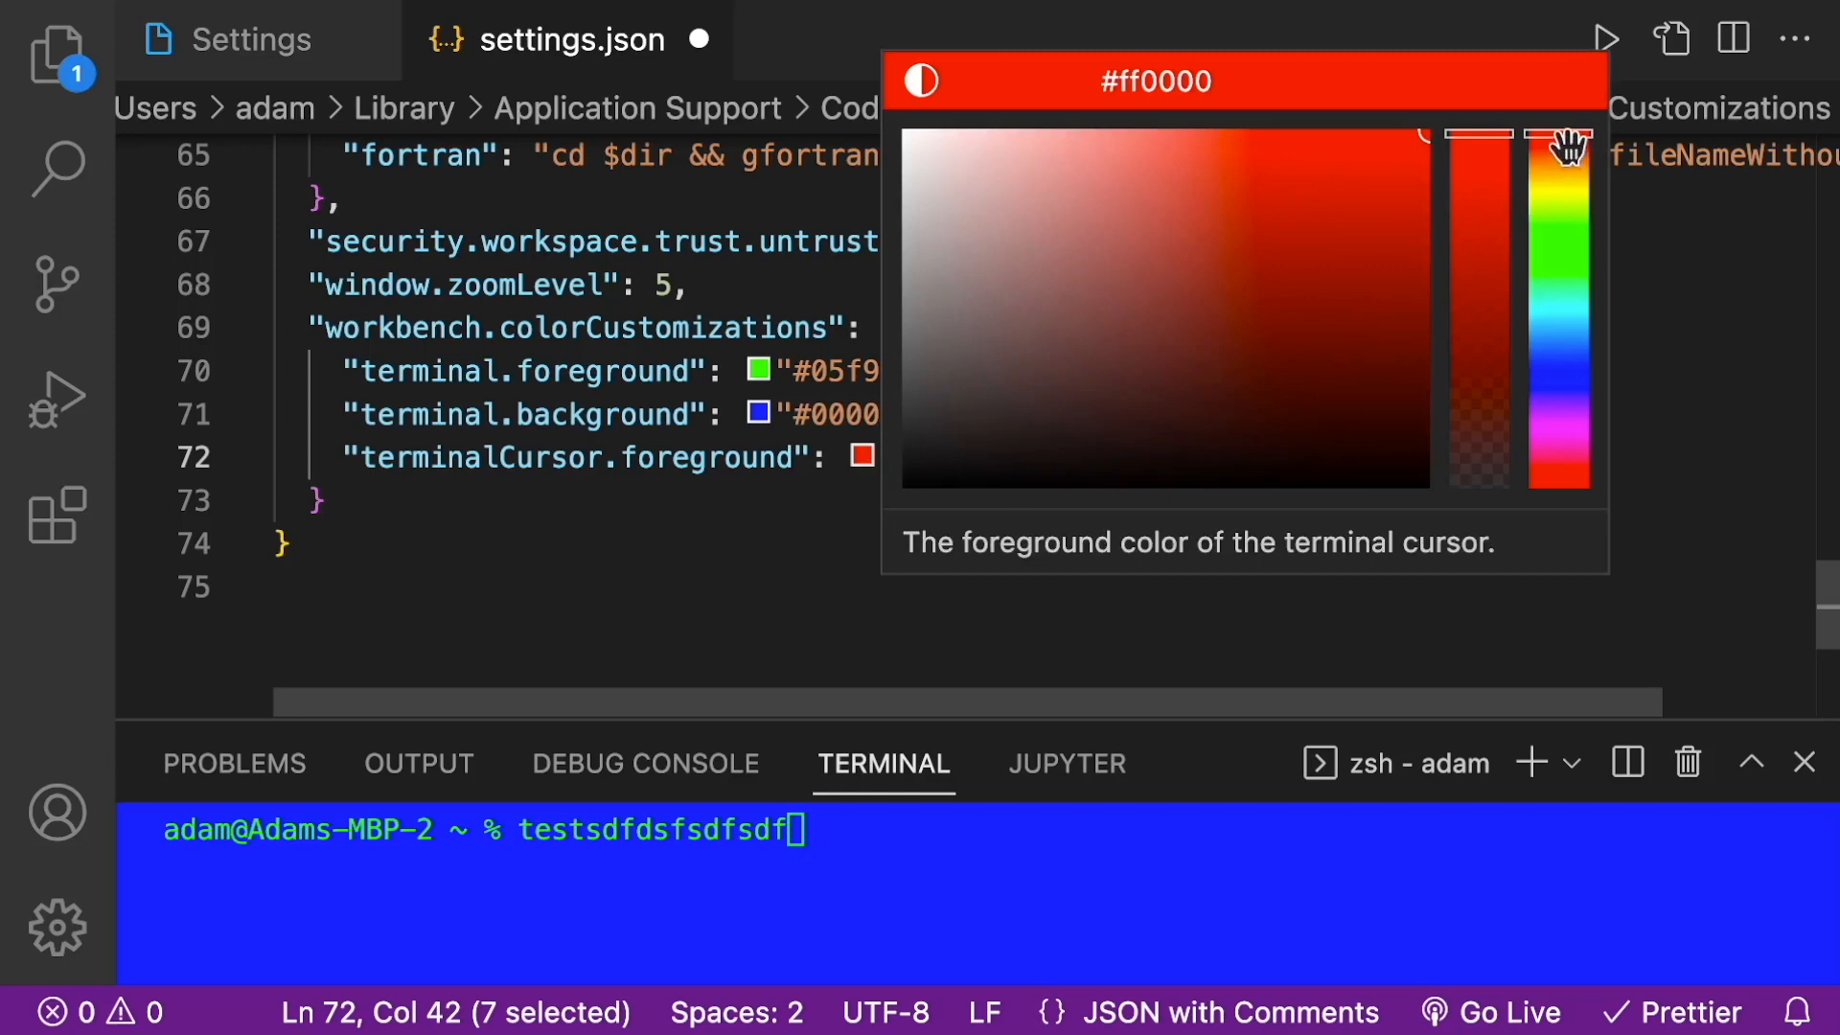
left_click_drag(1560, 132, 1560, 165)
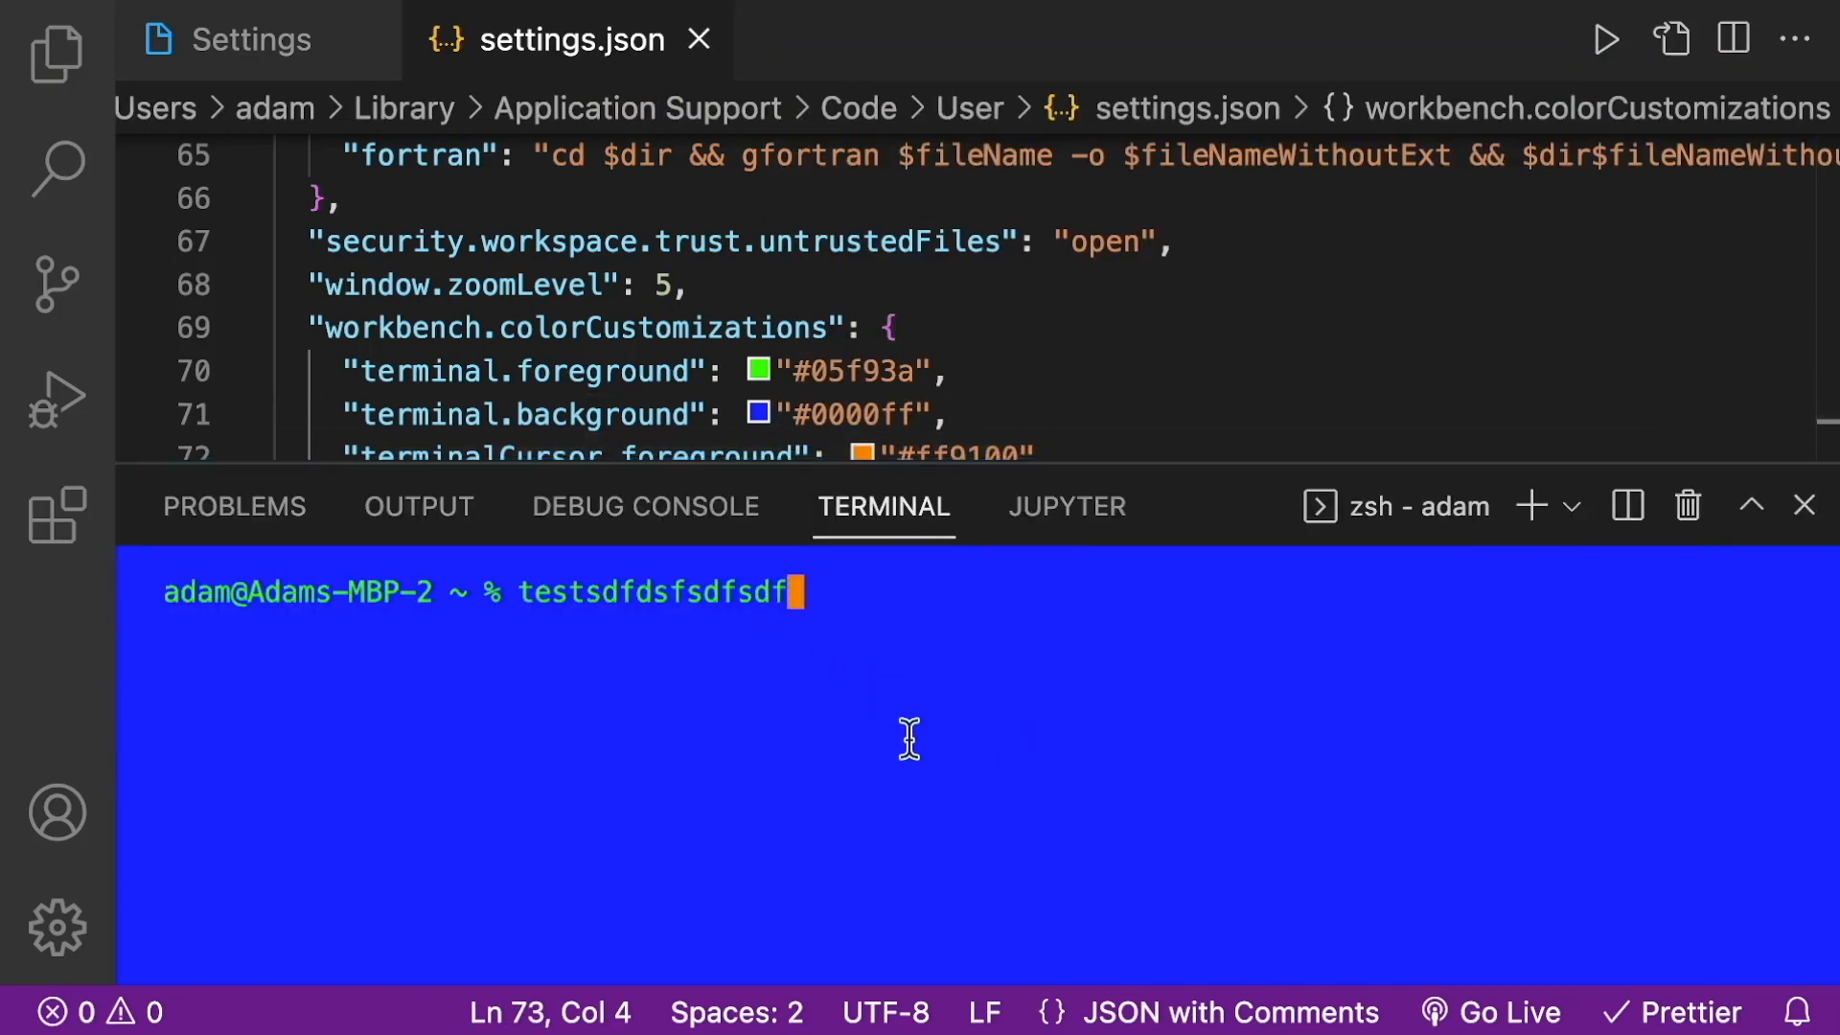
type("dfsdafsdafsadfas")
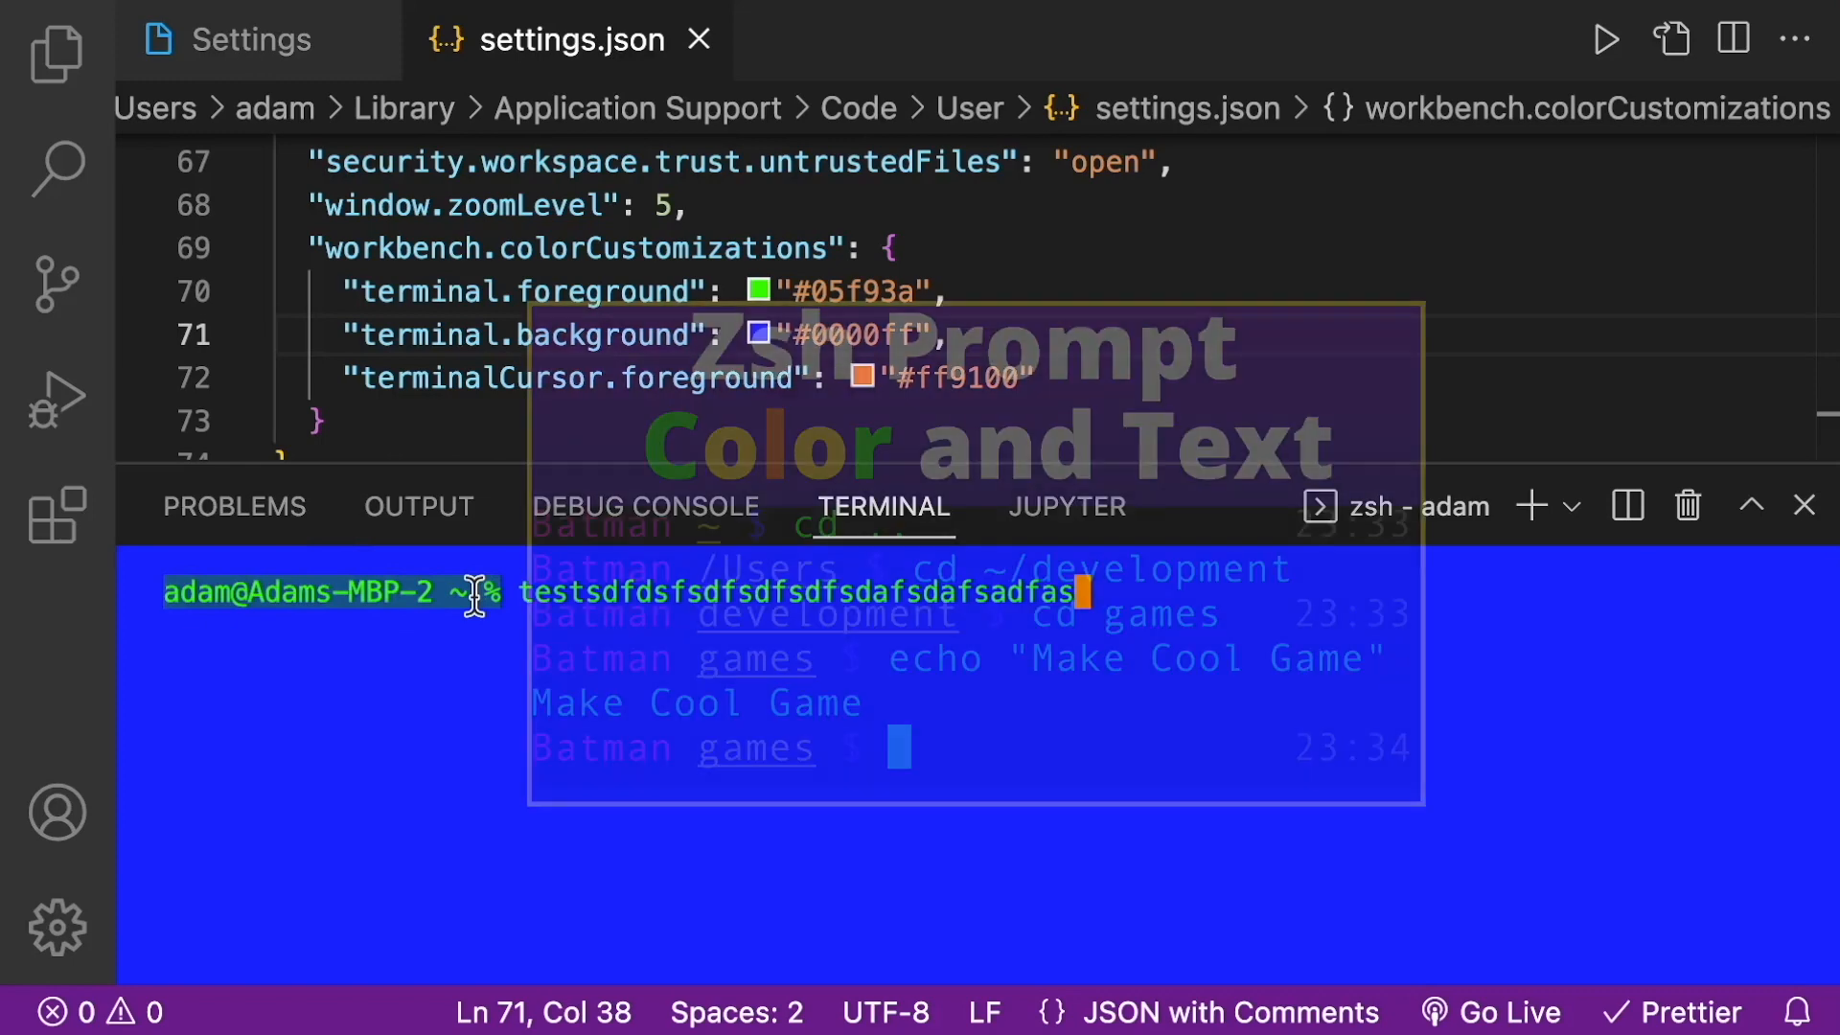
mouse_move(441, 334)
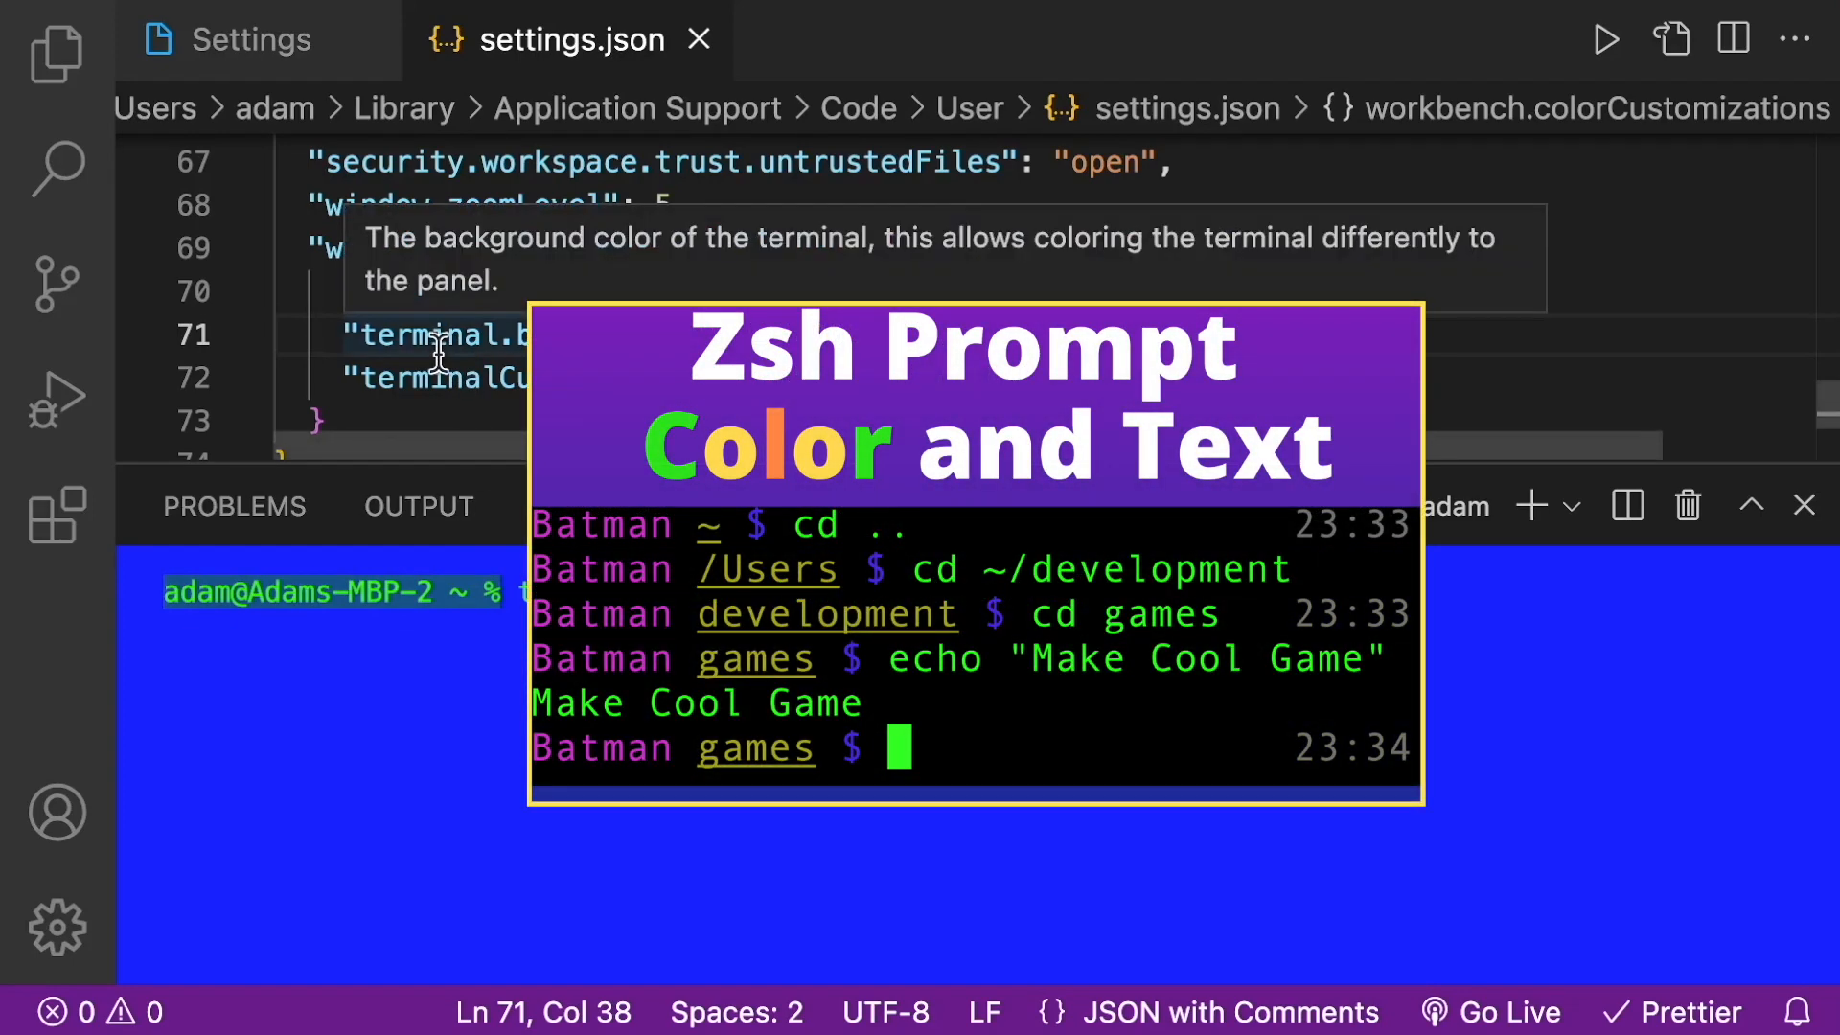